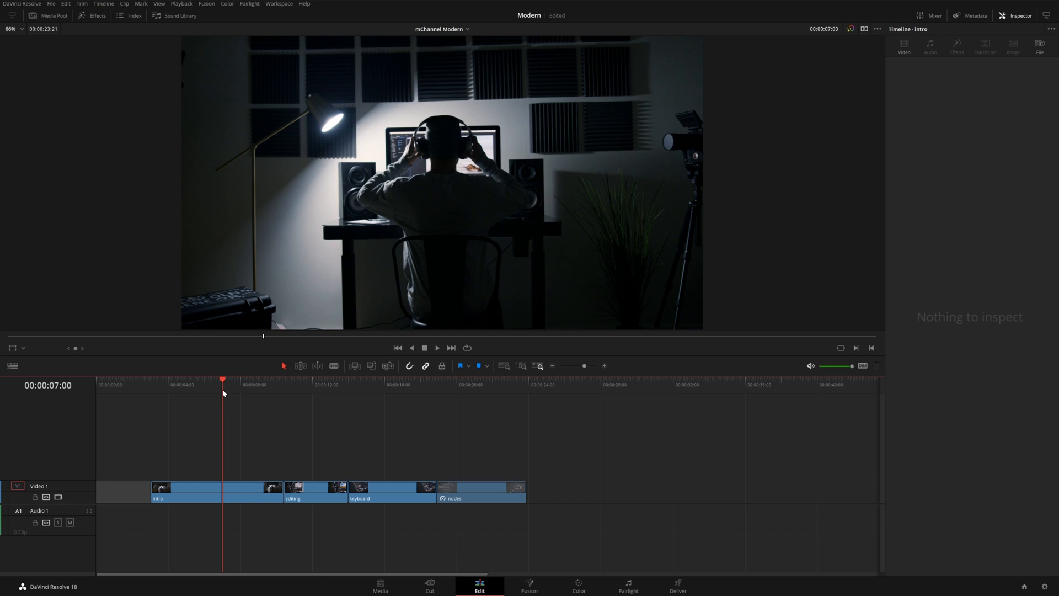
Filter the effects library to 'modern' to show the mChannel Modern pack.
left_click(97, 14)
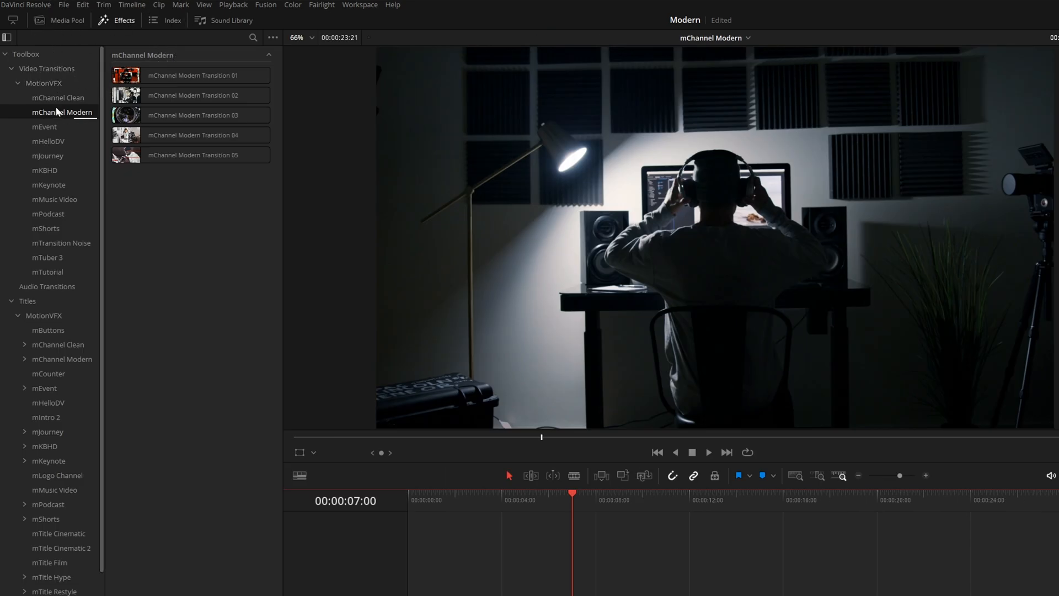
left_click(62, 358)
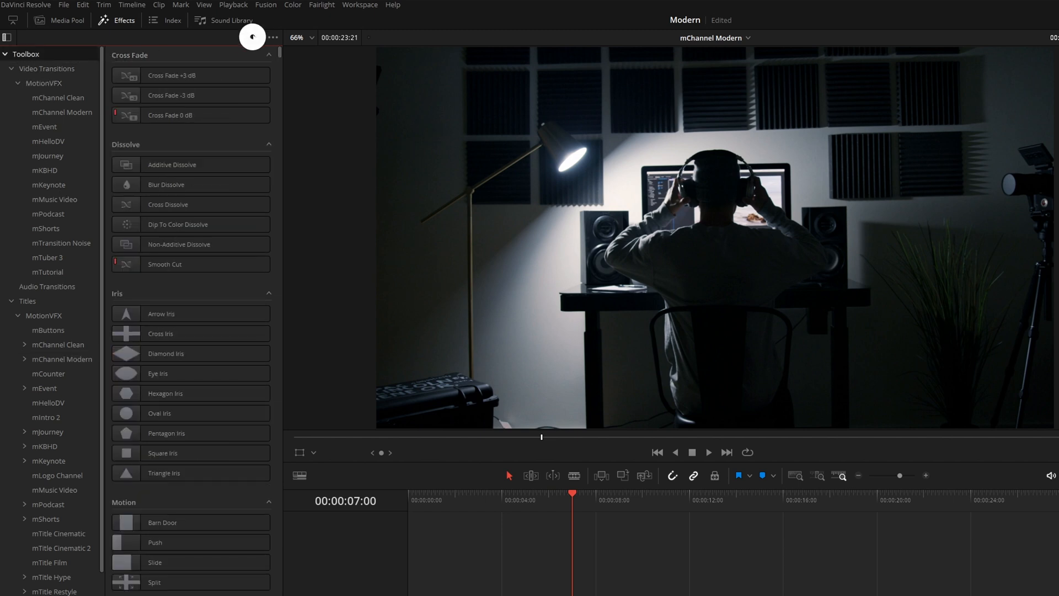
type("modern")
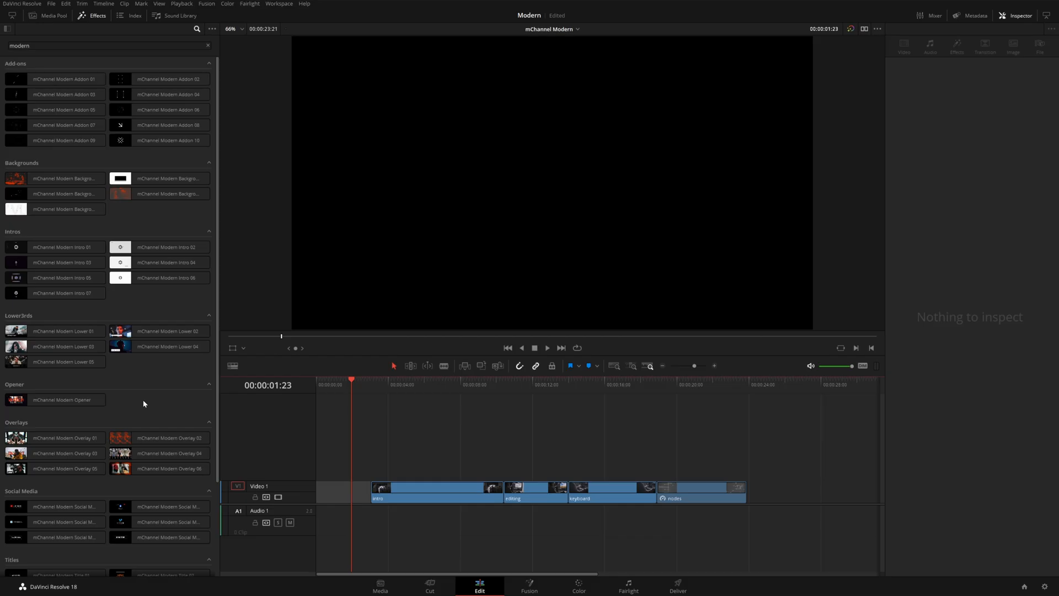
Place the mChannel Modern Opener on Video 2 at the start of the timeline.
left_click(54, 399)
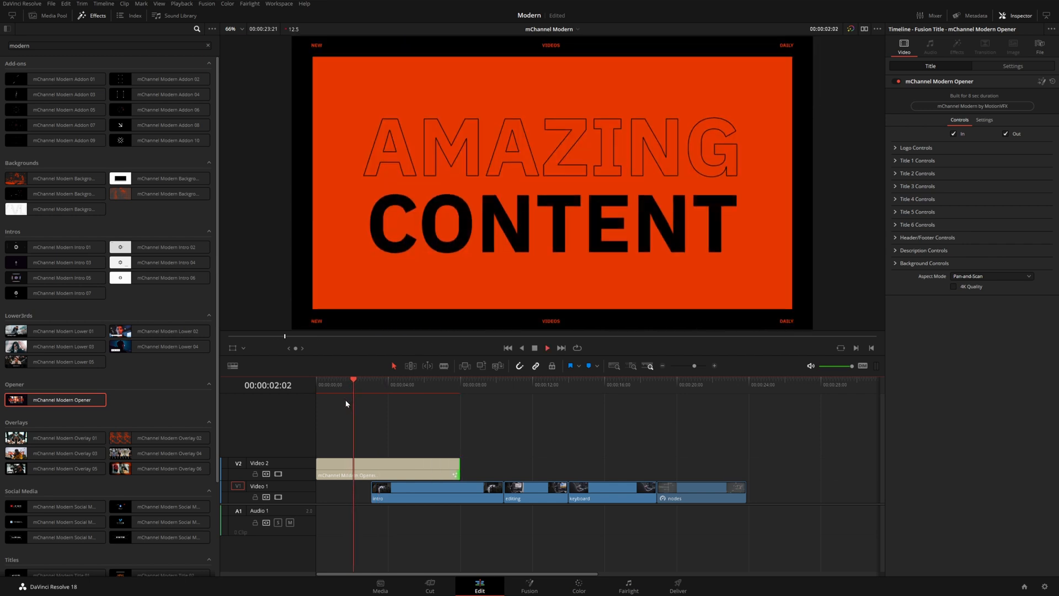
left_click(371, 379)
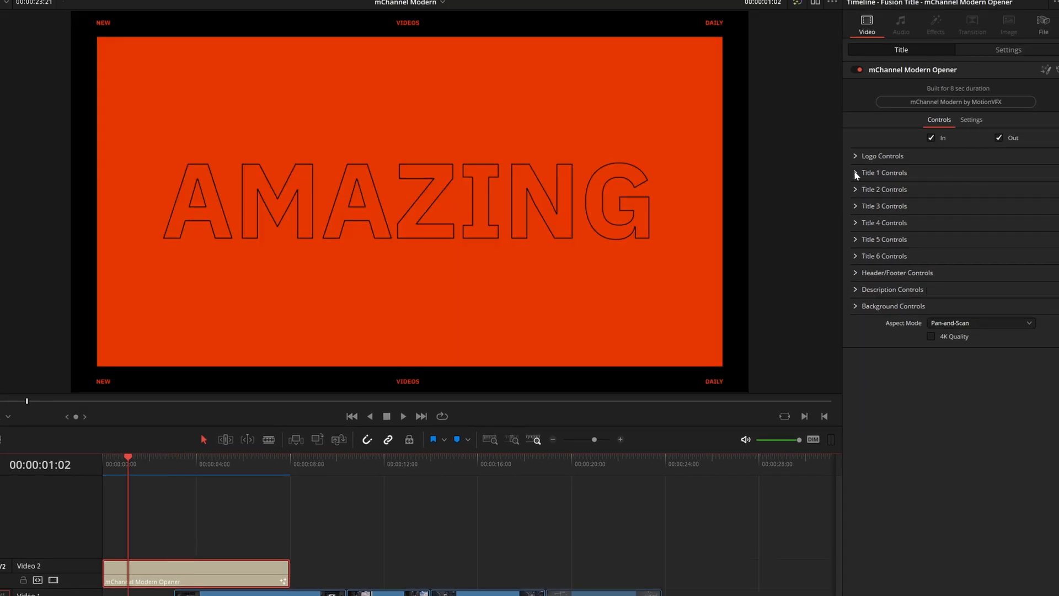
Change the opener's Background 5 colour to a darker, cooler grey.
left_click(884, 206)
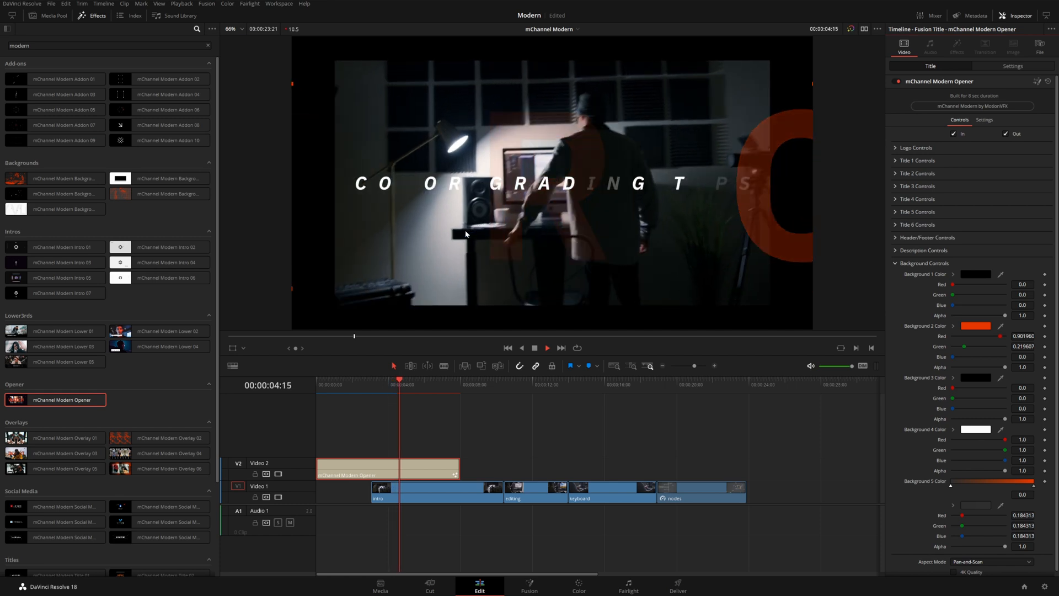
left_click(411, 379)
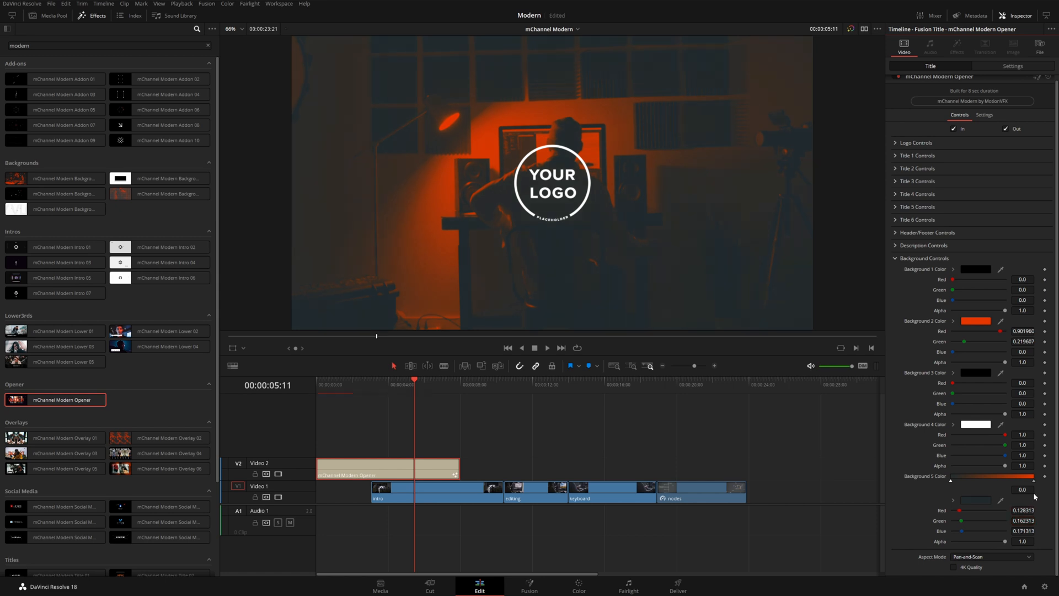
left_click(974, 500)
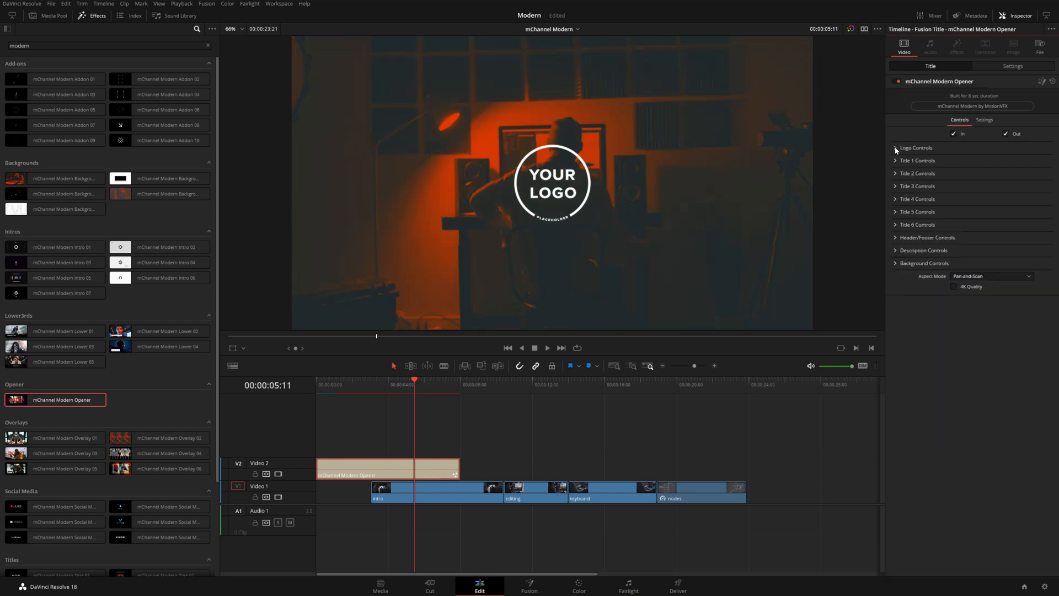
Try the opener's text logo type and browse for a logo image file.
left_click(917, 146)
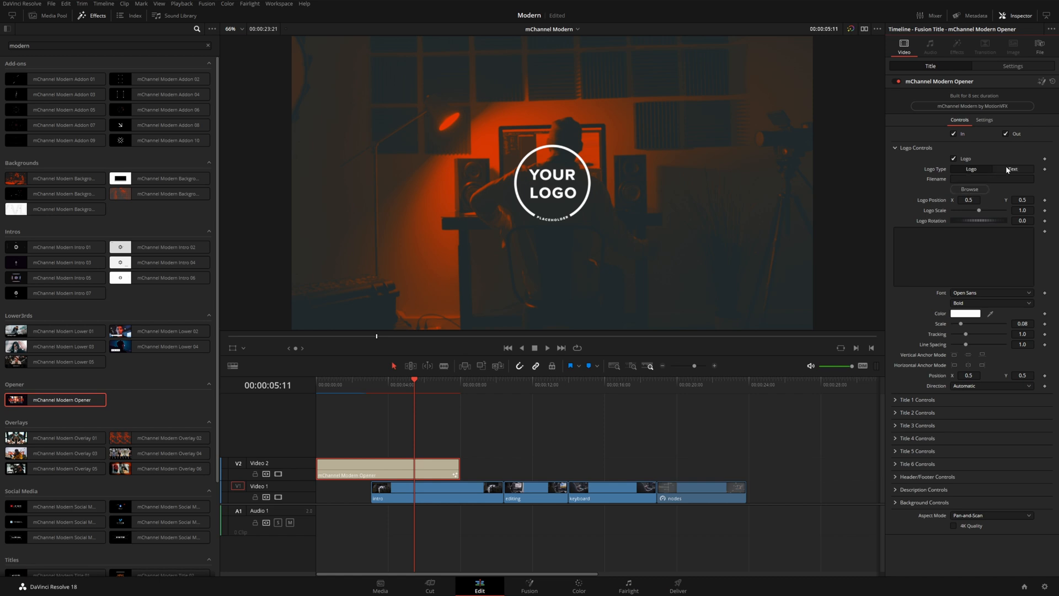
left_click(1013, 169)
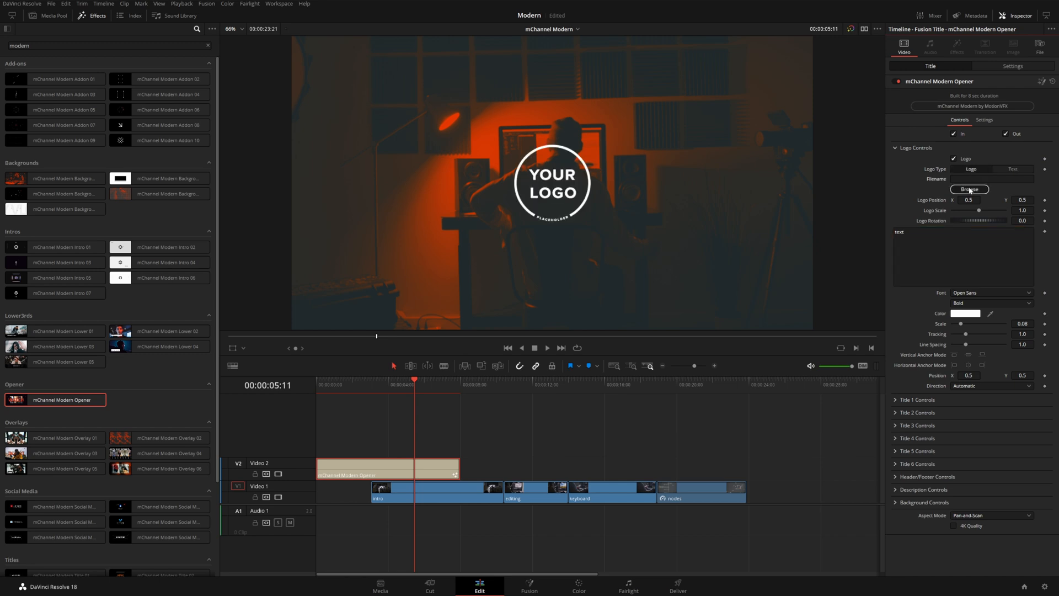
left_click(970, 188)
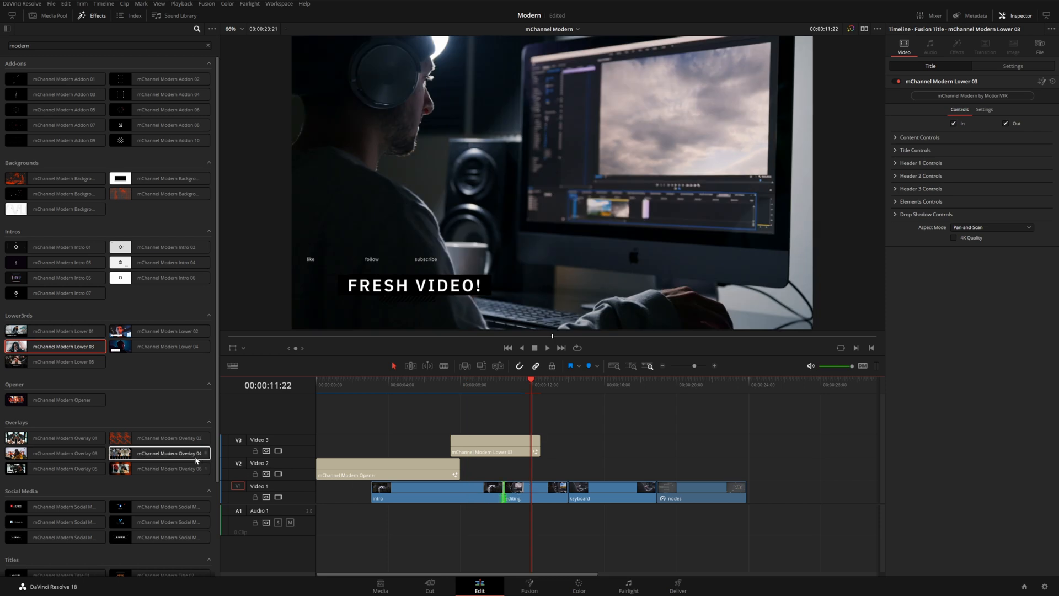
Apply an mChannel Modern transition to the cut under the FRESH VIDEO! lower third.
scroll("down", 3)
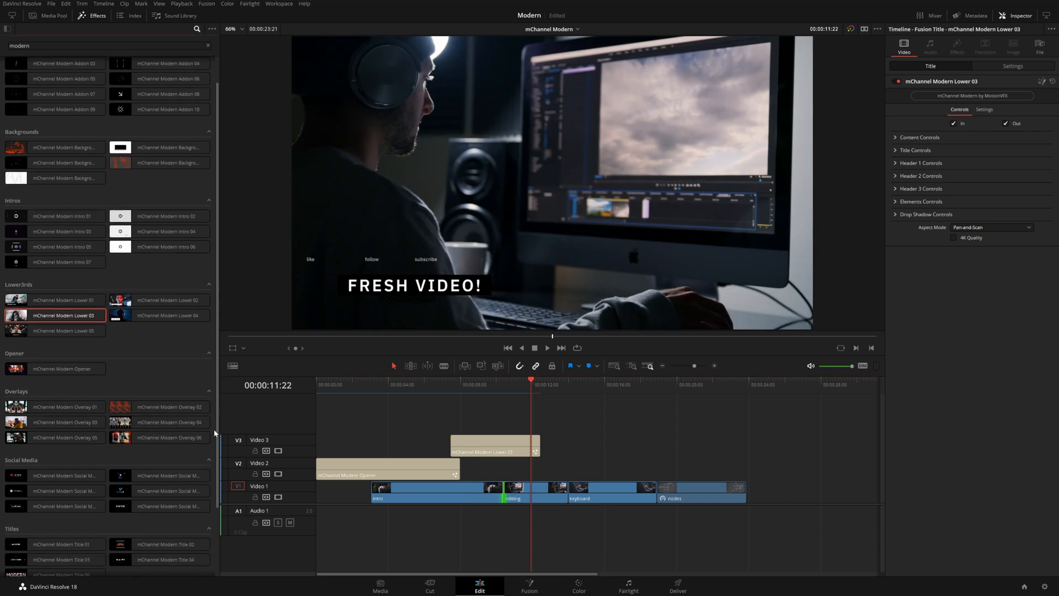
scroll("down", 3)
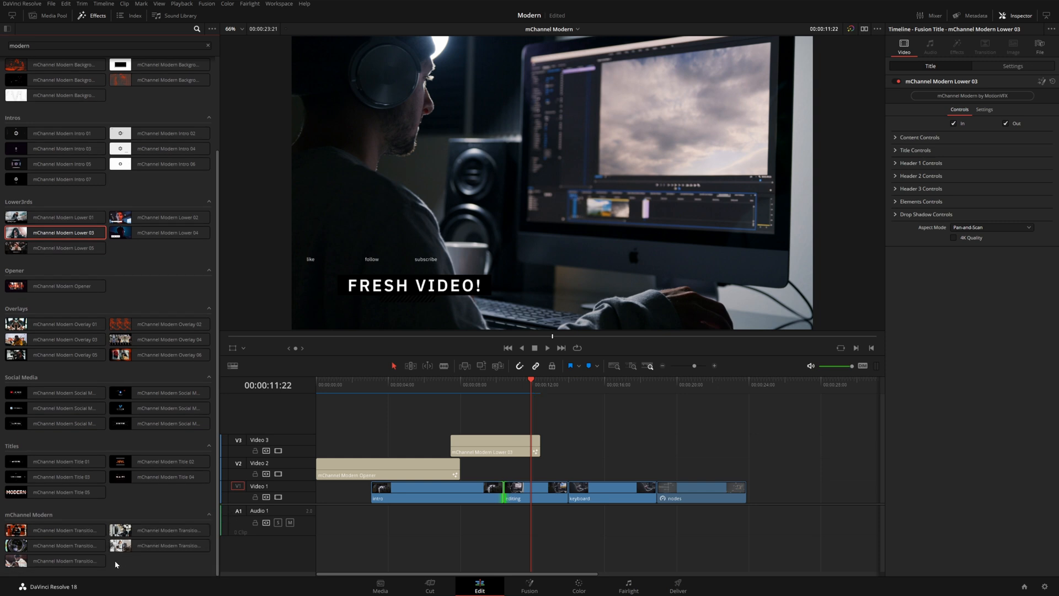
left_click(159, 545)
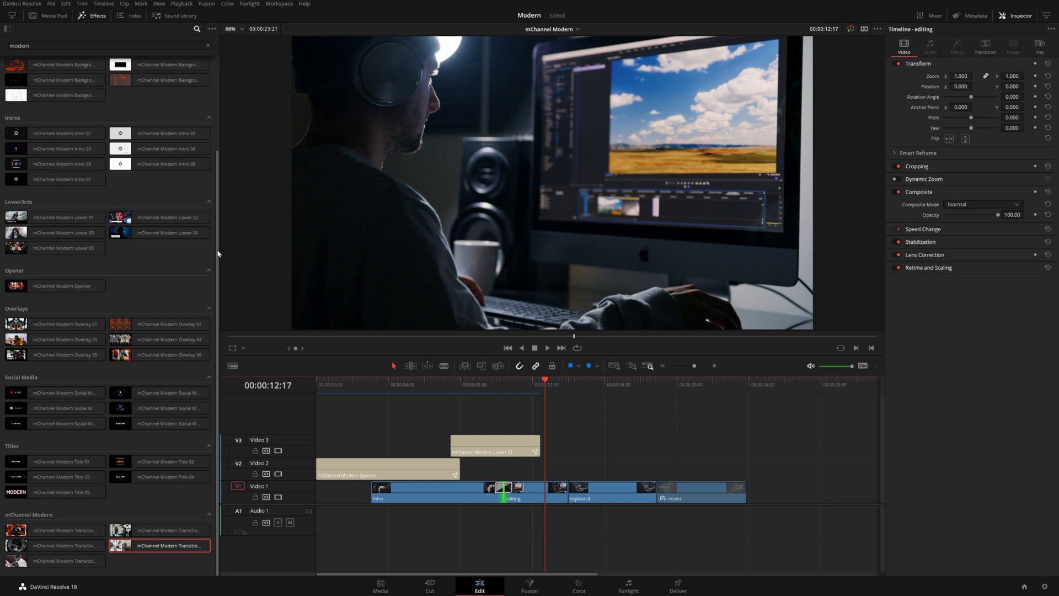
Preview Background 04 over the keyboard footage, then swap it for Overlay 02.
scroll("up", 3)
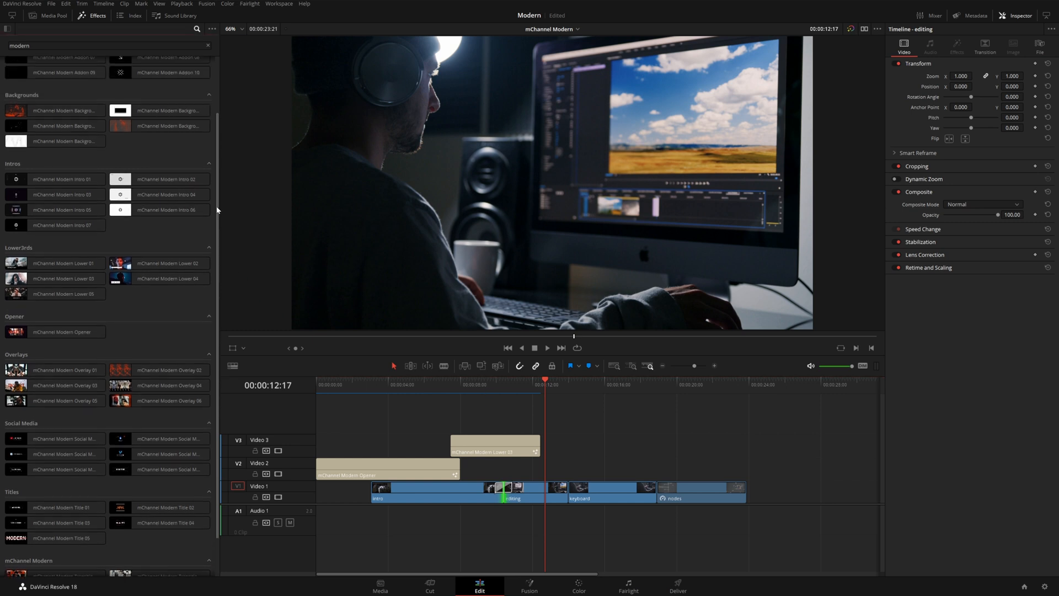
scroll("up", 3)
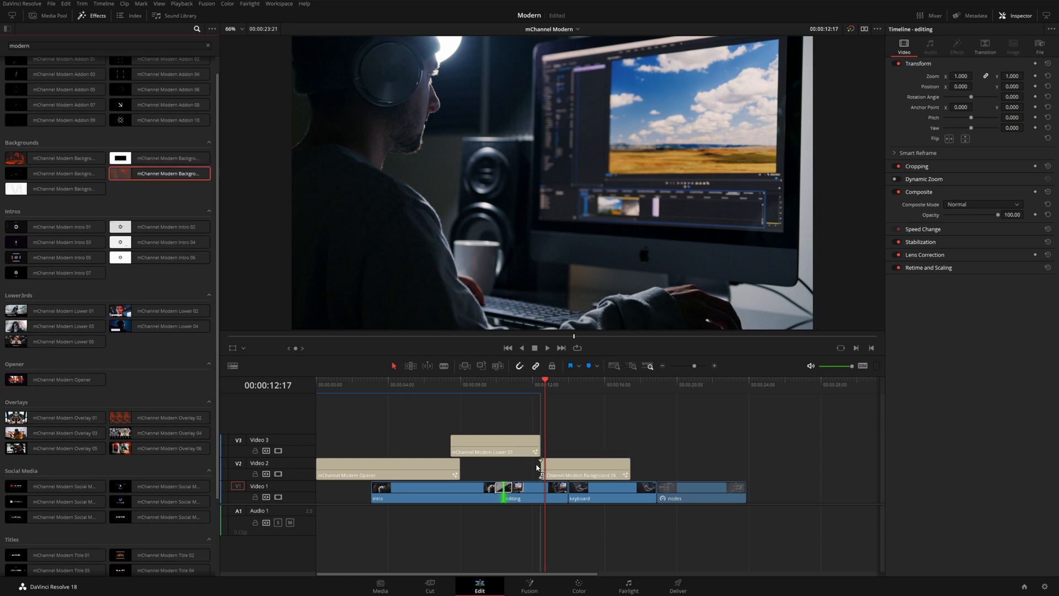
left_click(584, 469)
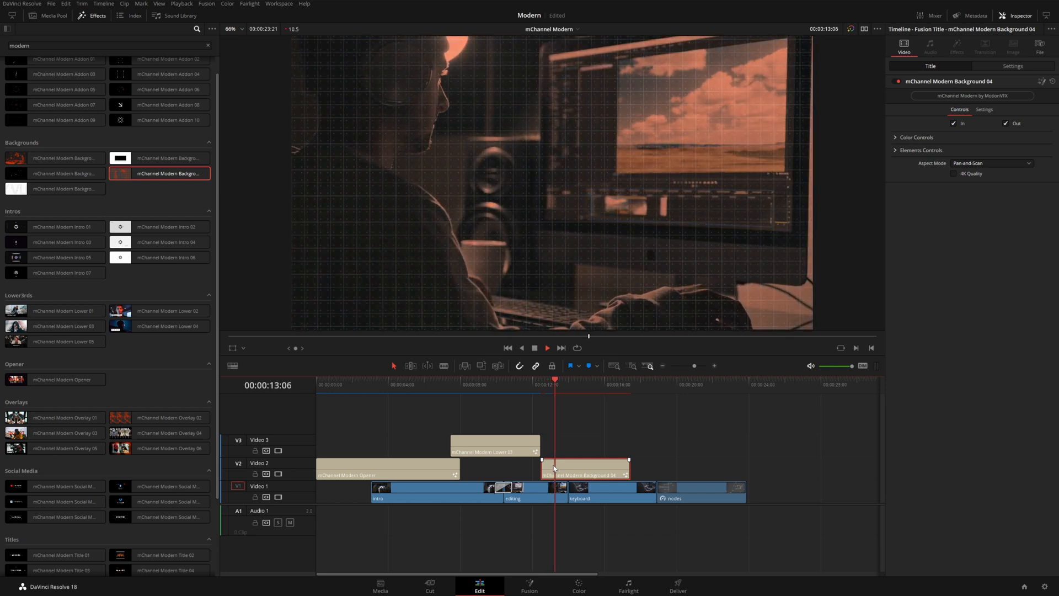
left_click(569, 384)
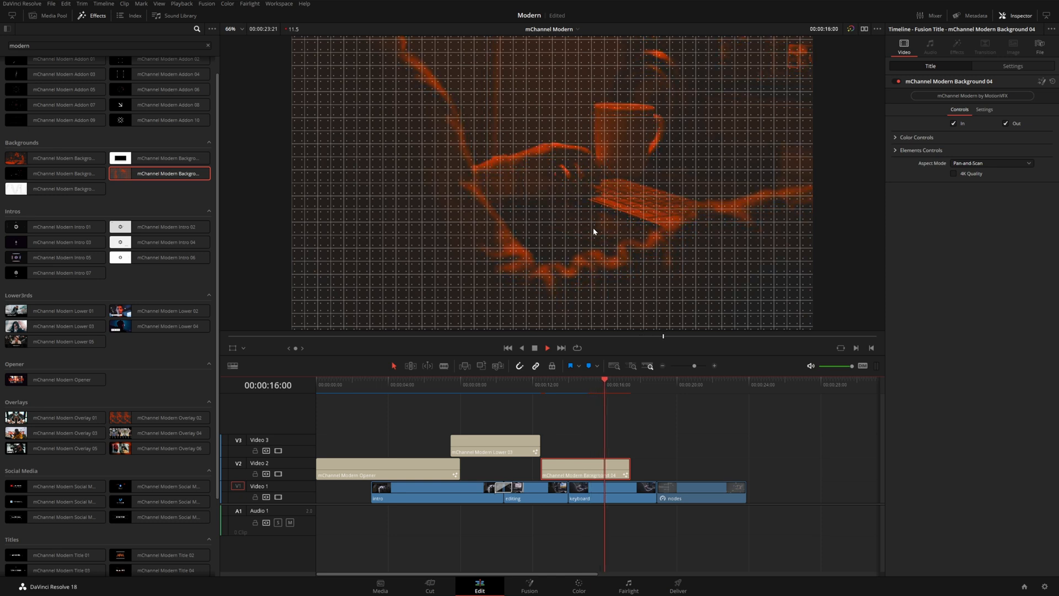
left_click(592, 487)
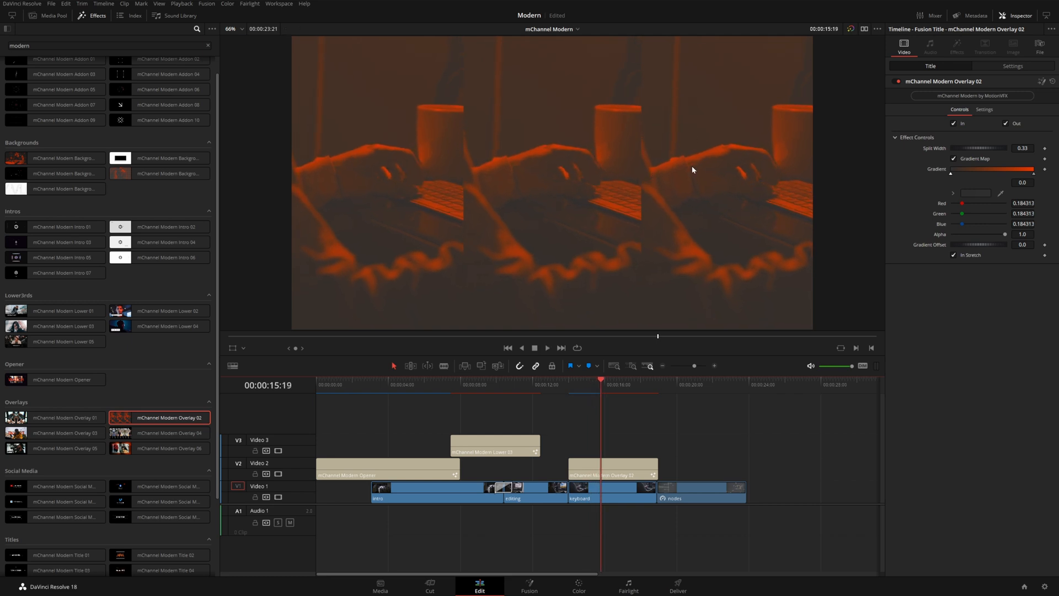
mouse_move(690, 271)
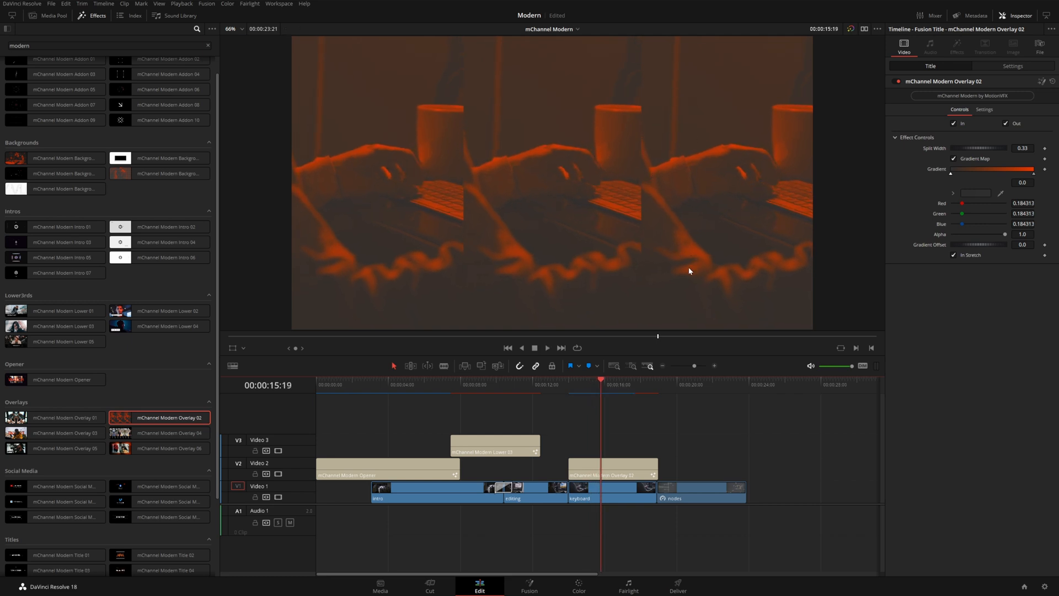
Add Title 02 on Video 3 above the overlay with its second title reading CREATE FASTER WITH.
scroll("down", 3)
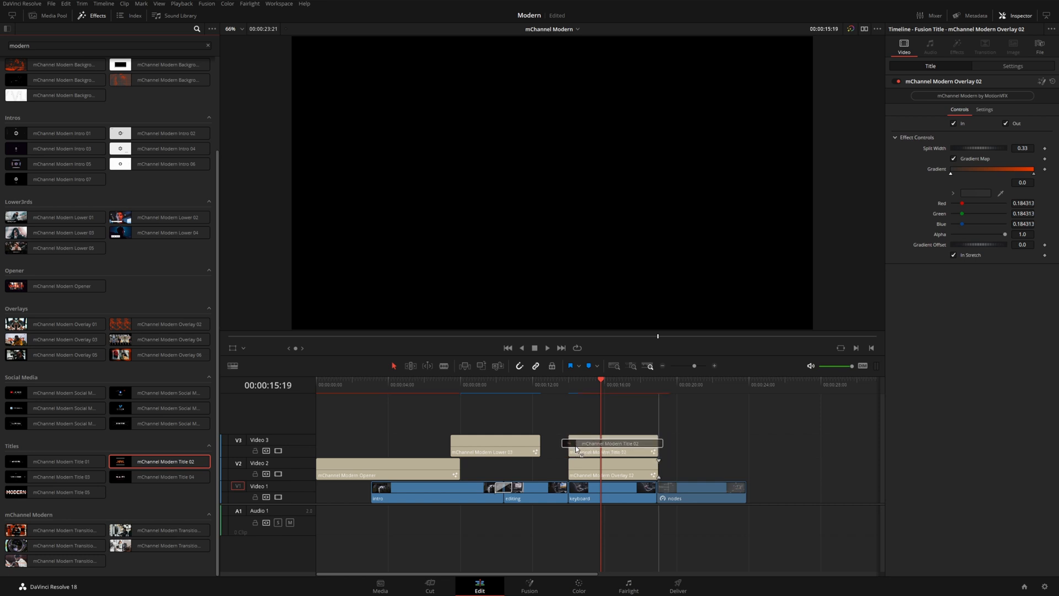
left_click(569, 384)
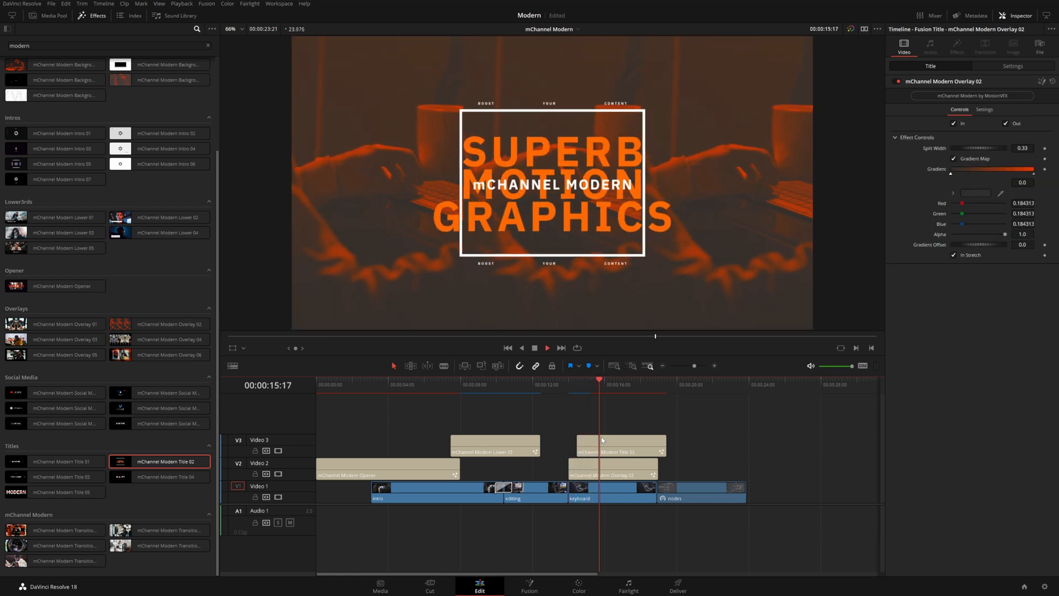
left_click(619, 445)
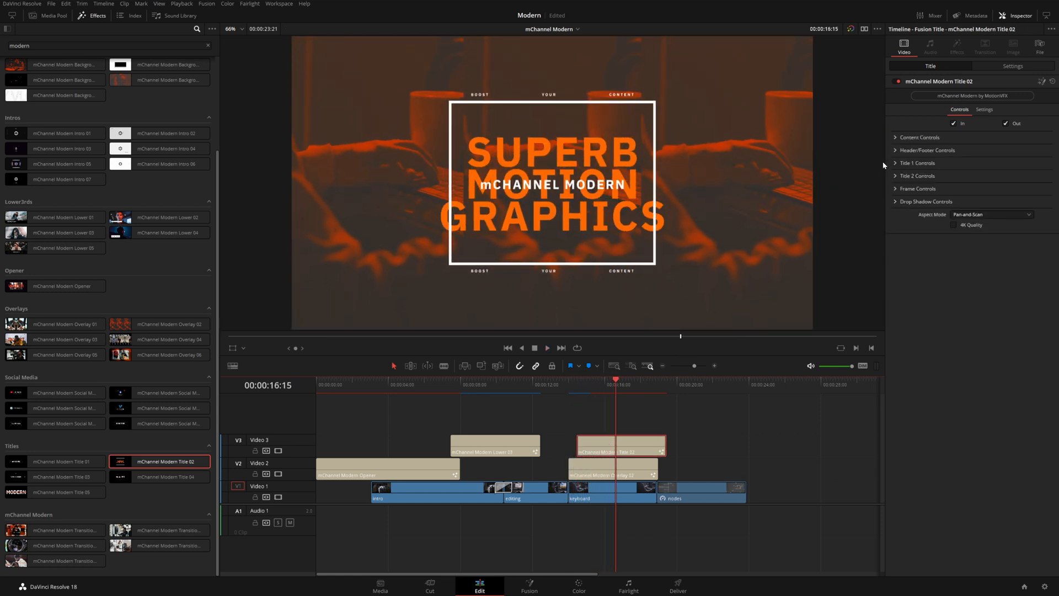
left_click(919, 175)
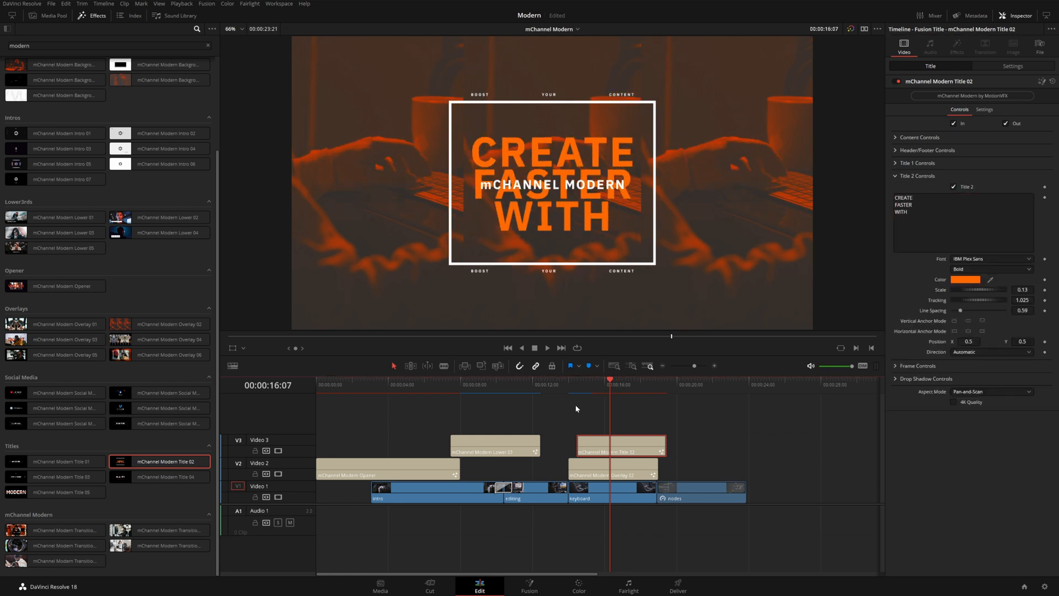
left_click(917, 176)
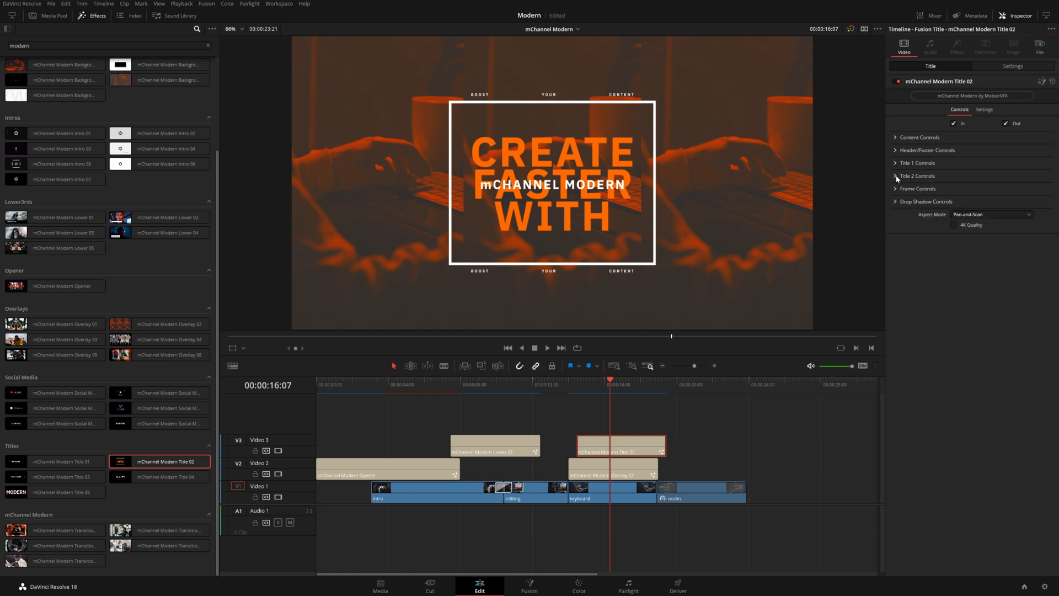
Enlarge the title's frame width and height around the CREATE FASTER WITH text.
left_click(918, 188)
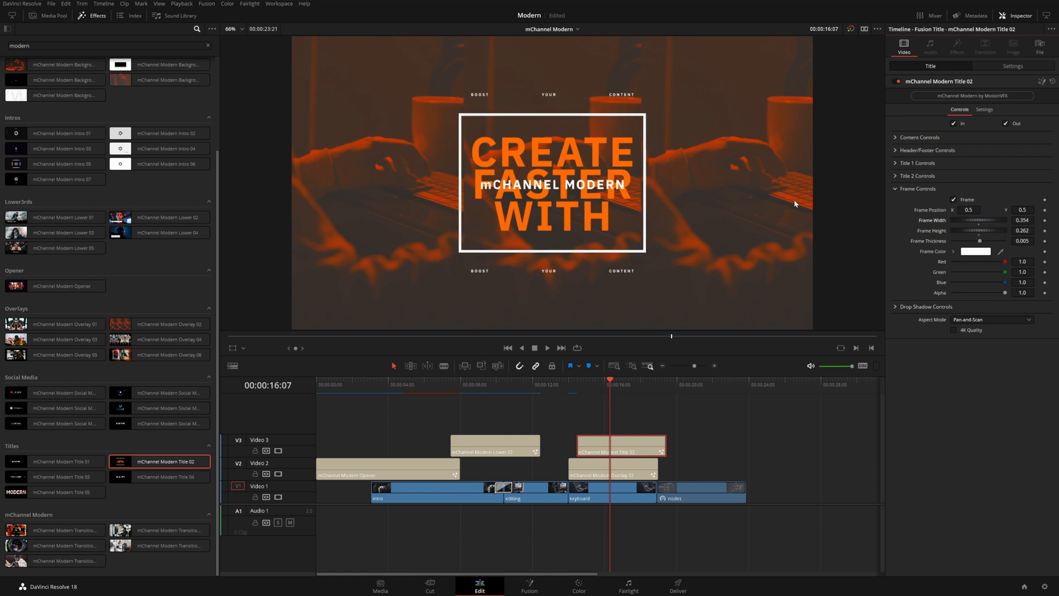
mouse_move(941, 230)
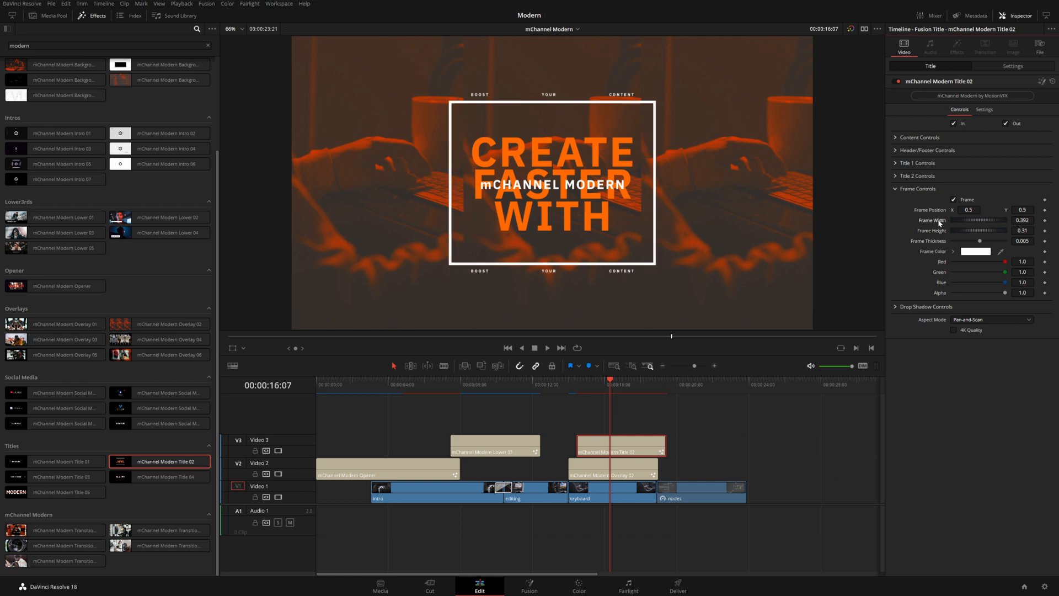
scroll("up", 3)
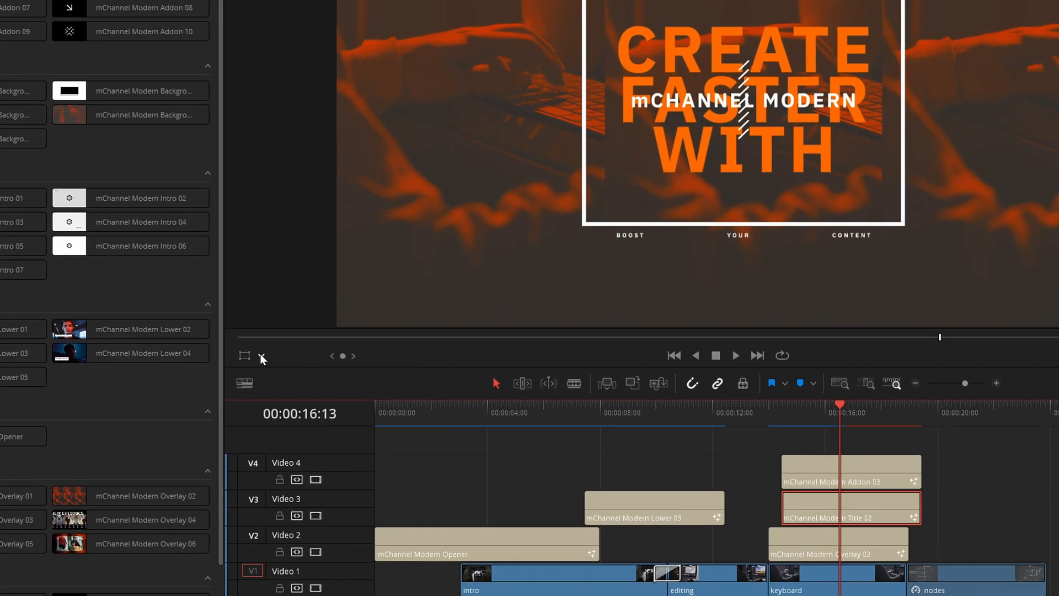
Duplicate the Addon 03 clip onto a new Video 5 track above it.
left_click(261, 356)
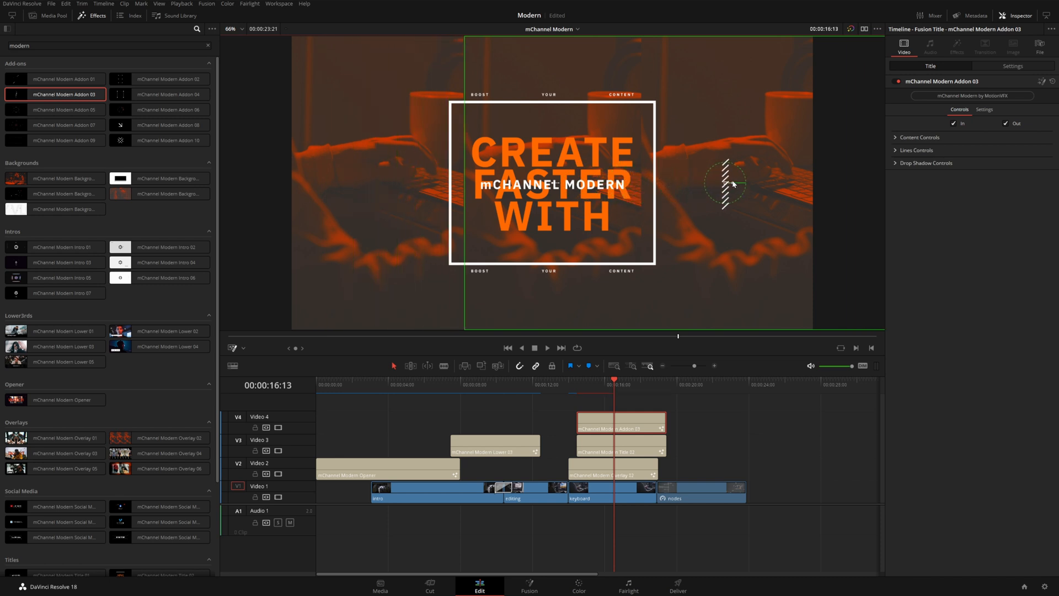
mouse_move(724, 199)
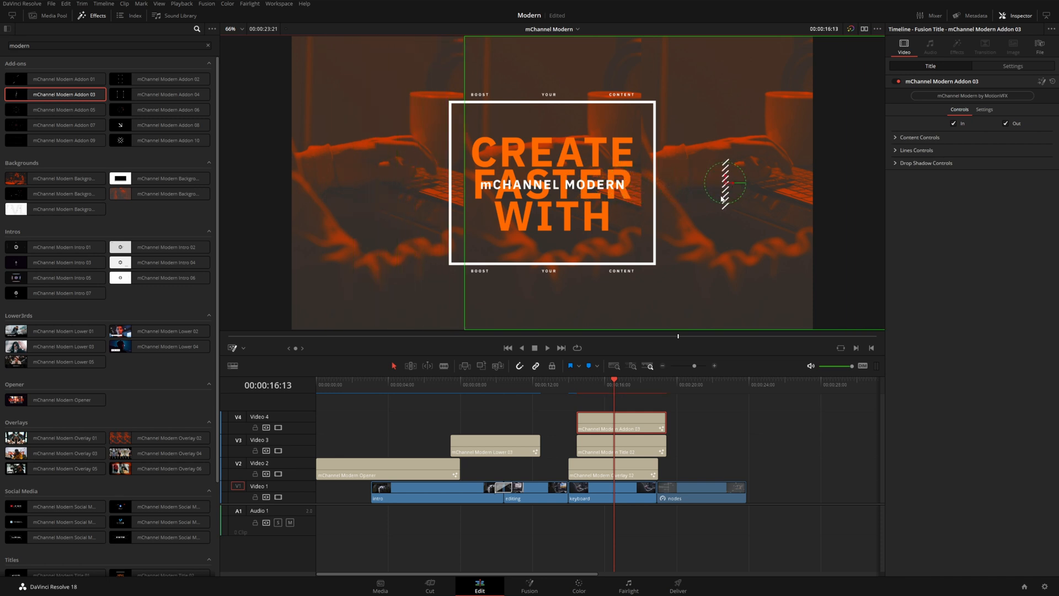
mouse_move(371, 180)
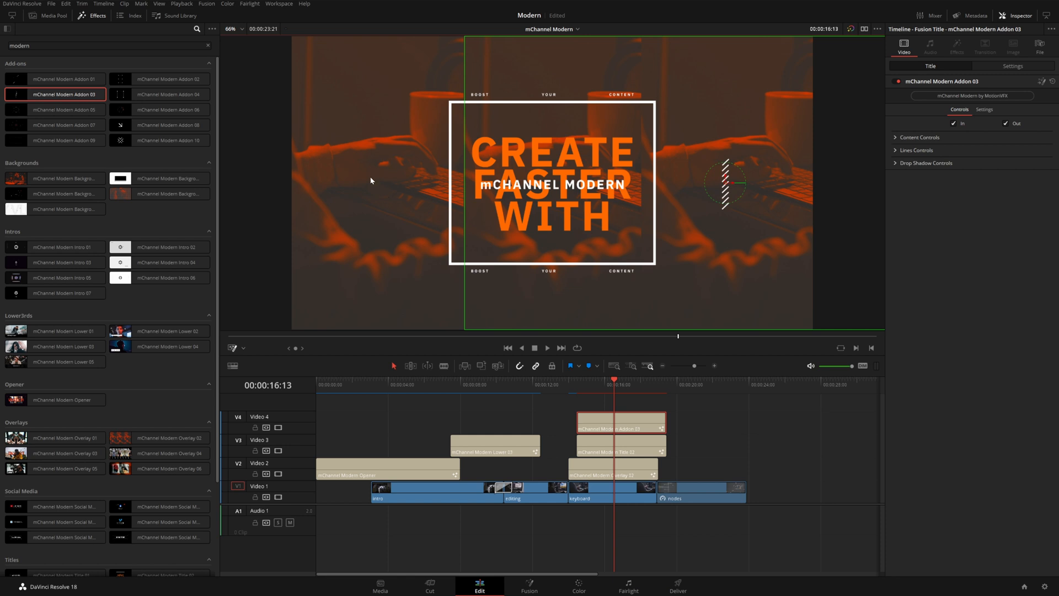
left_click(607, 422)
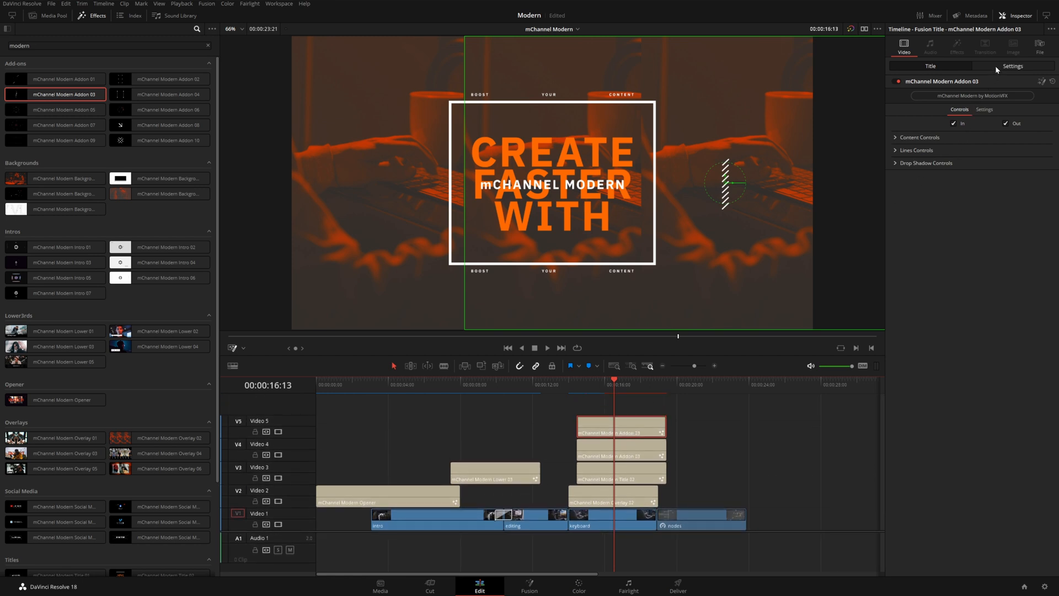
Trim the stacked V3–V5 clips to end with the keyboard footage.
left_click(1011, 65)
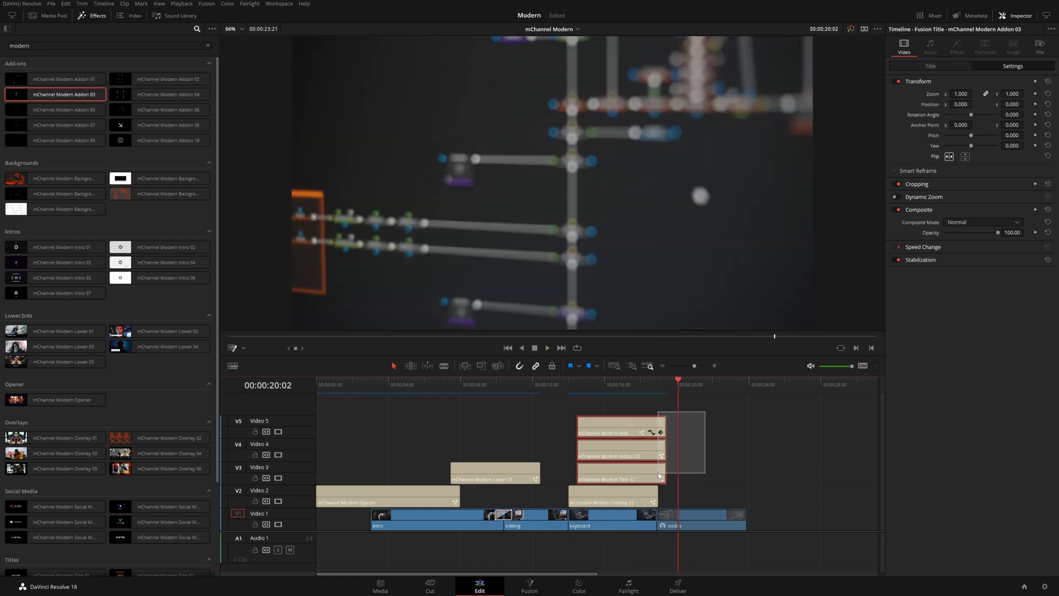
left_click(618, 478)
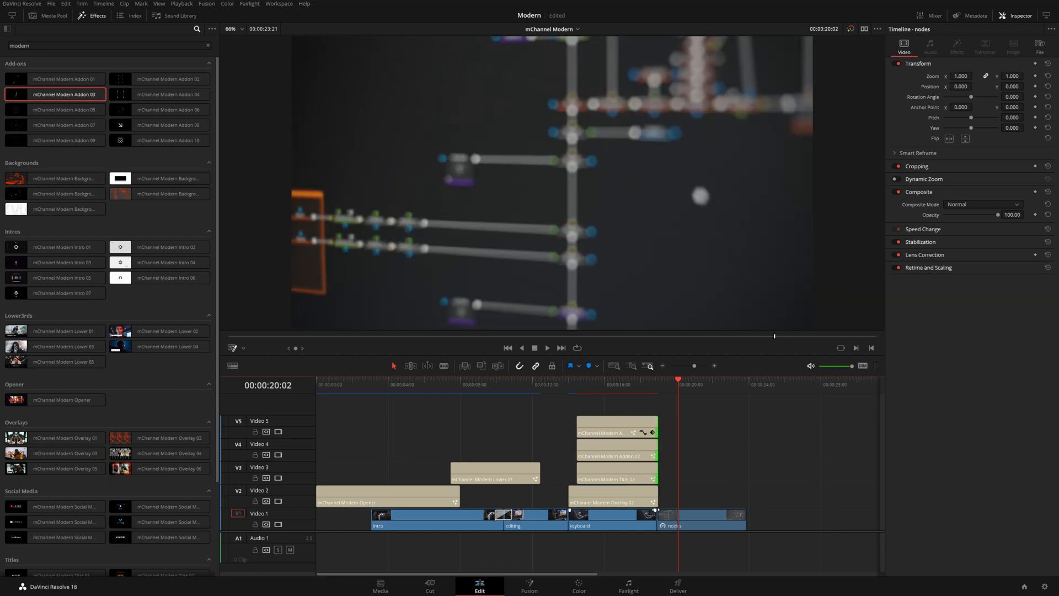
left_click(486, 384)
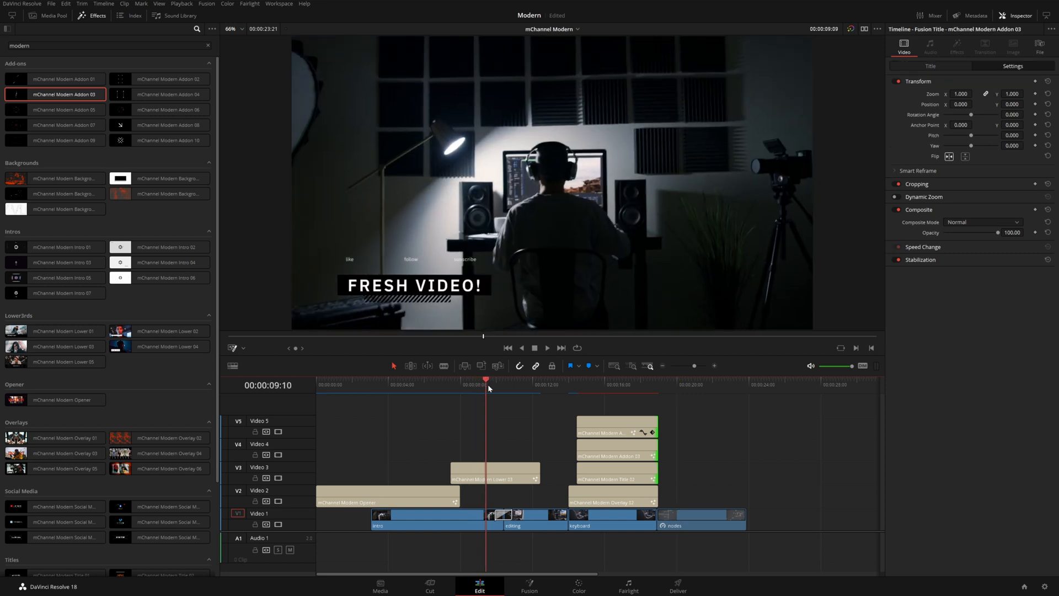
Place mChannel Modern Addon 02 on a new Video 6 track and shift Overlay 02 earlier on V2.
left_click(516, 380)
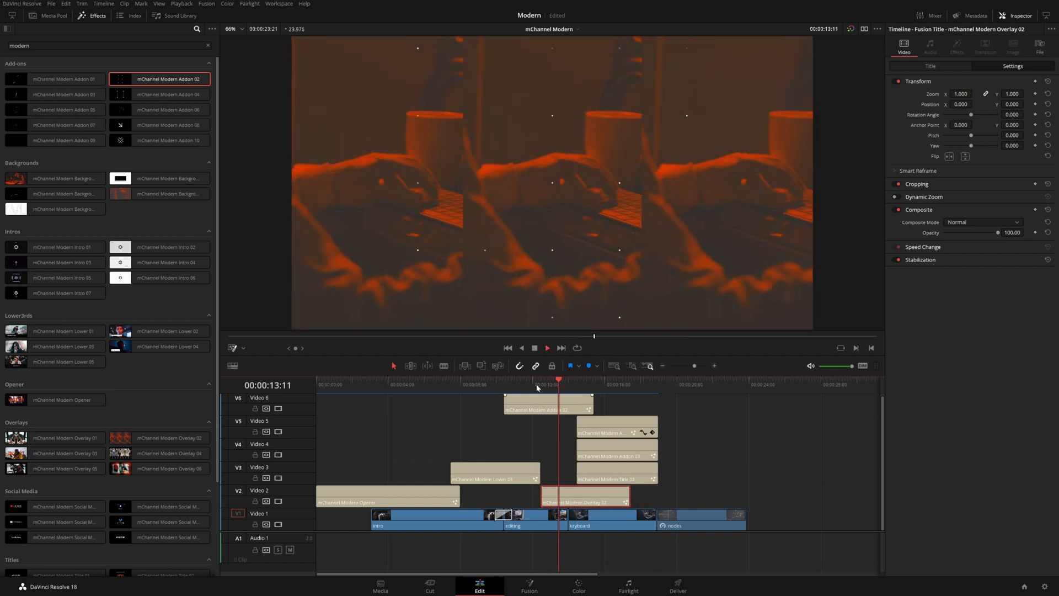
left_click(616, 378)
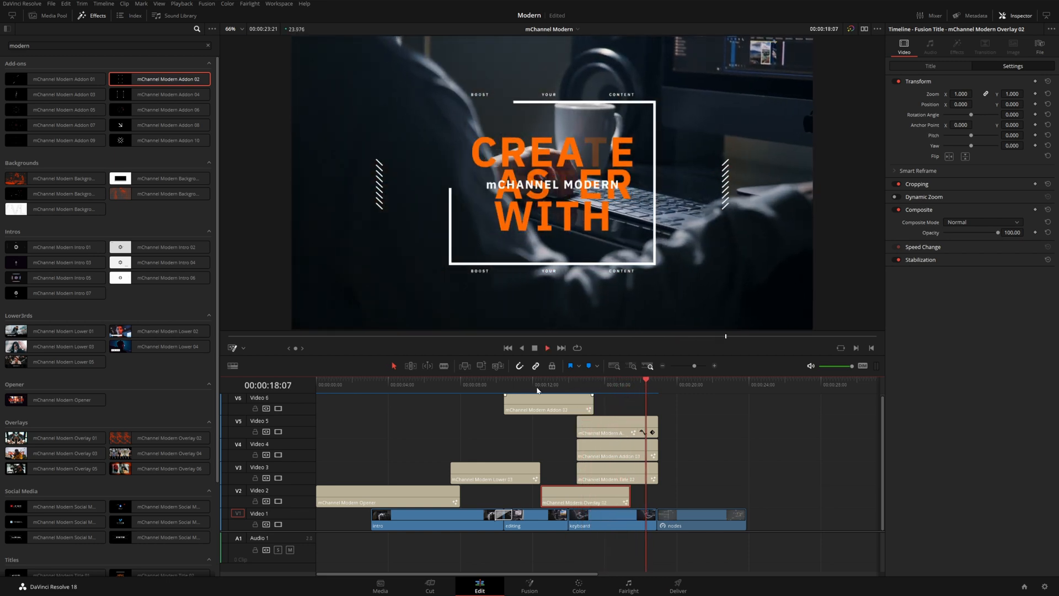
left_click(627, 380)
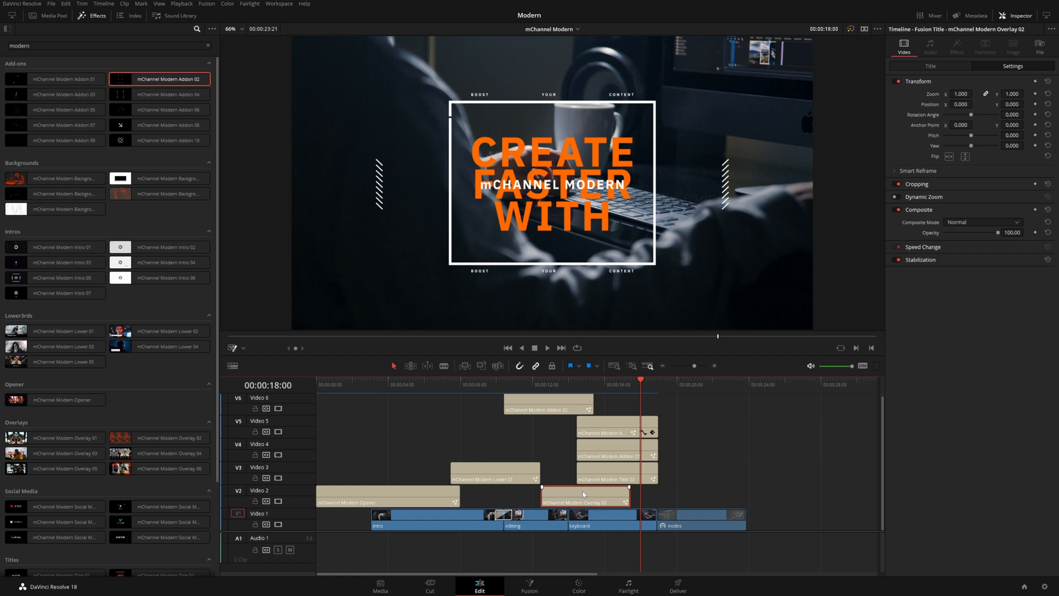
left_click(181, 4)
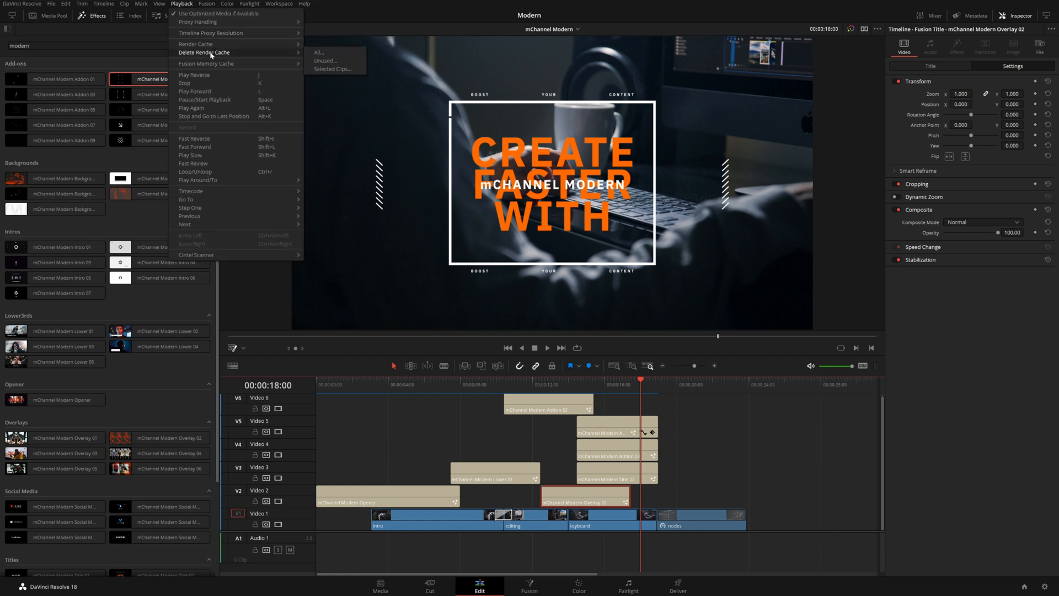
mouse_move(330, 69)
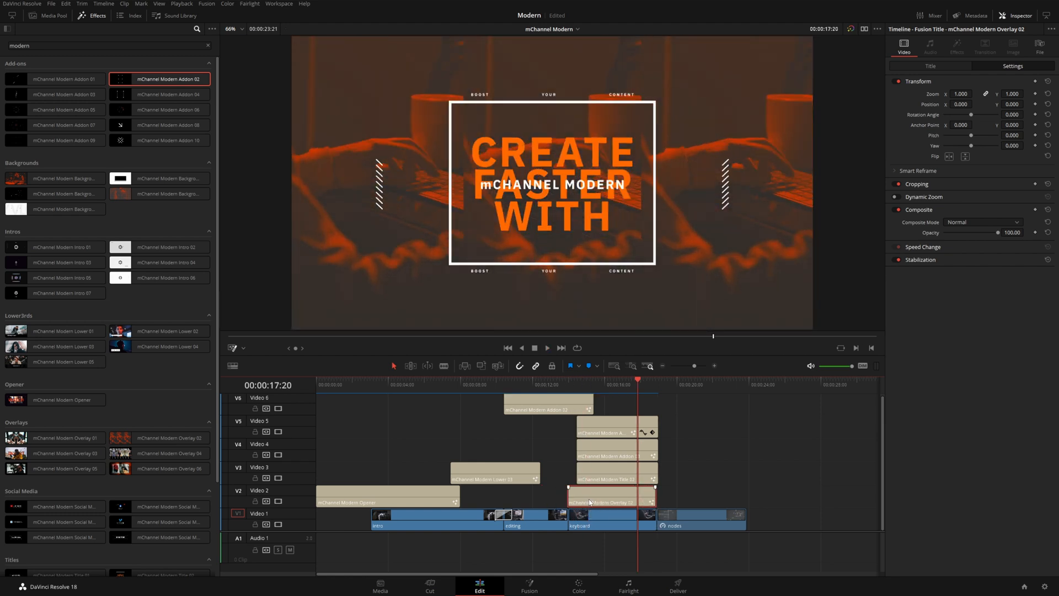
Align Overlay 02 on V2 with the title stack and clear the render cache via Playback.
left_click(180, 3)
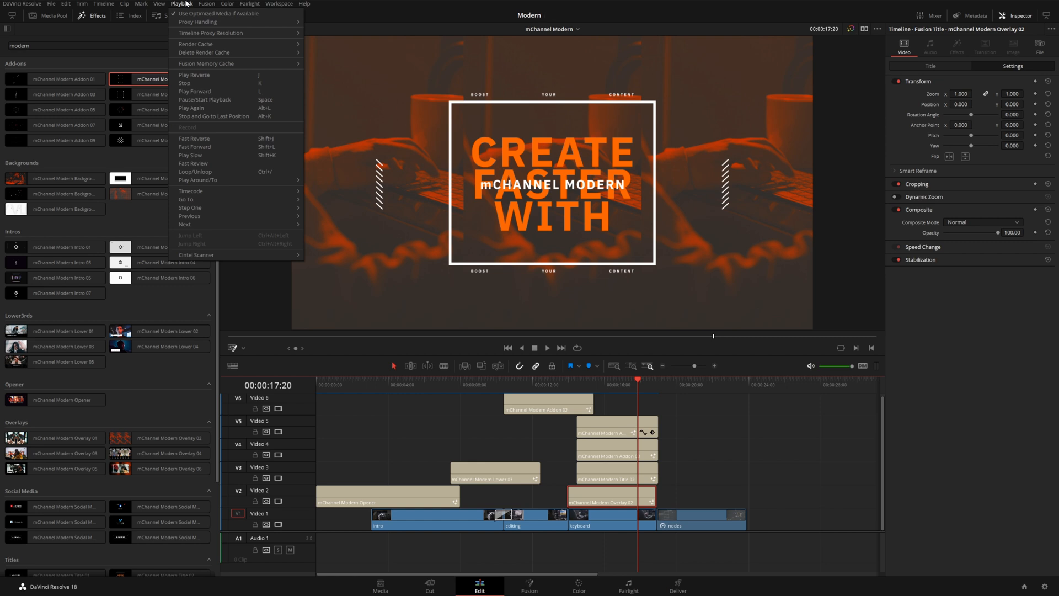
left_click(203, 52)
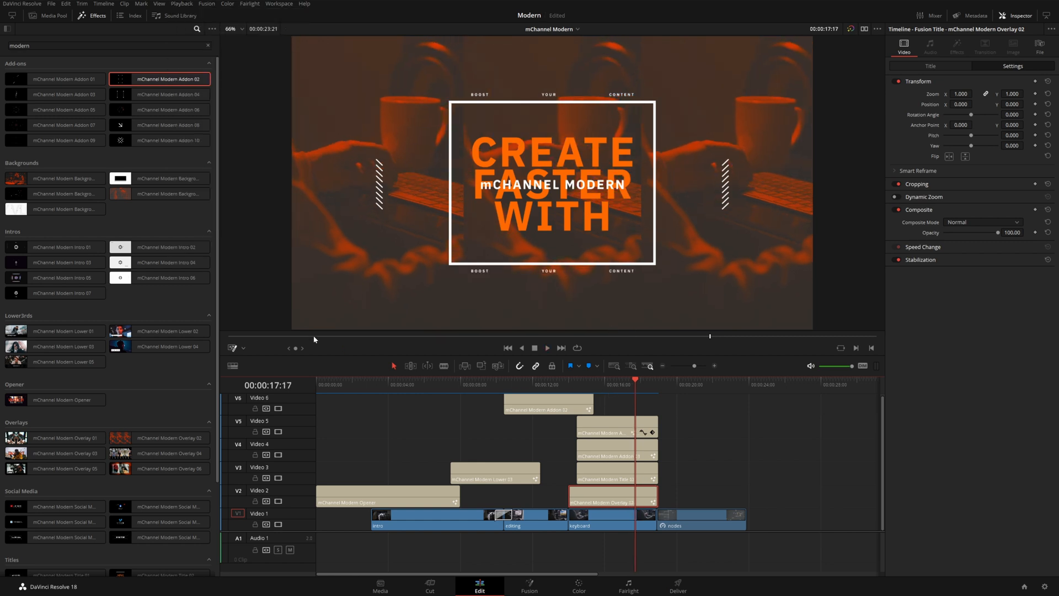
scroll("down", 3)
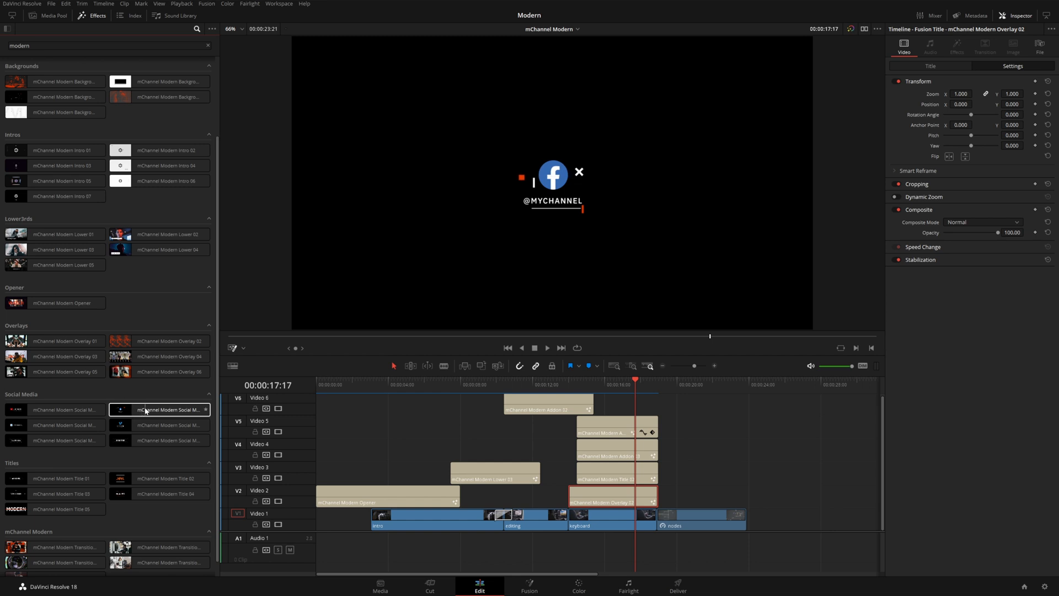
Place mChannel Modern Social Media 02 on V5 right after the add-on clip.
left_click(60, 409)
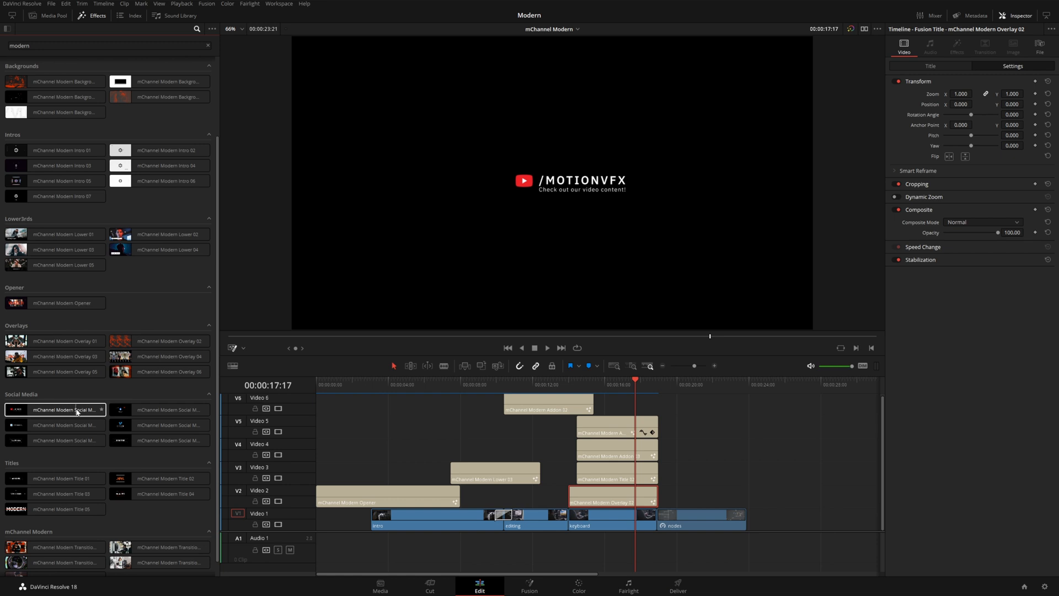
left_click(159, 409)
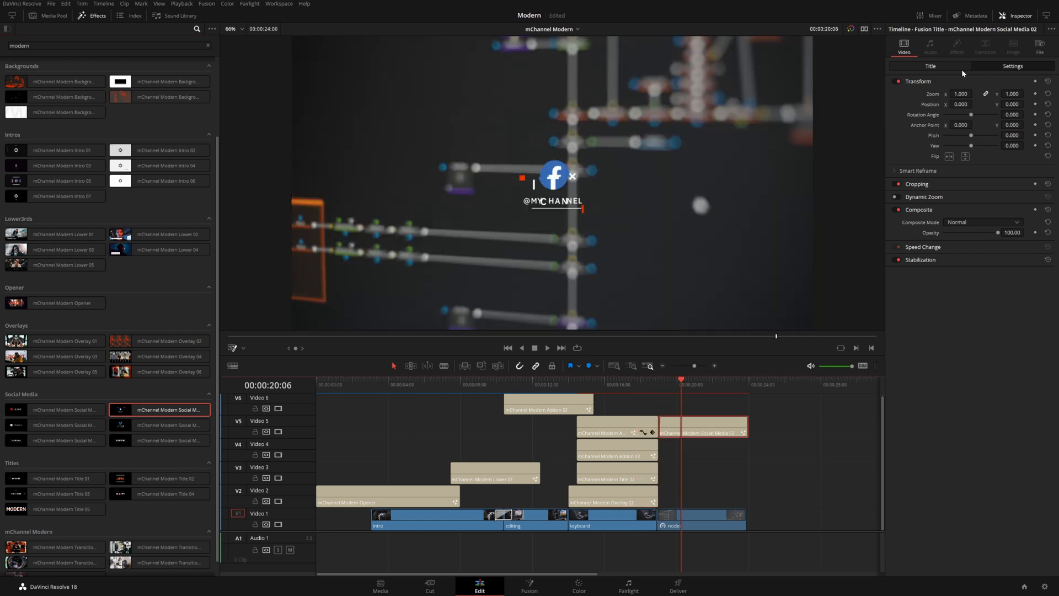
Set the Social Media 02 title's Logo Type to Instagram in Logo Controls.
left_click(930, 65)
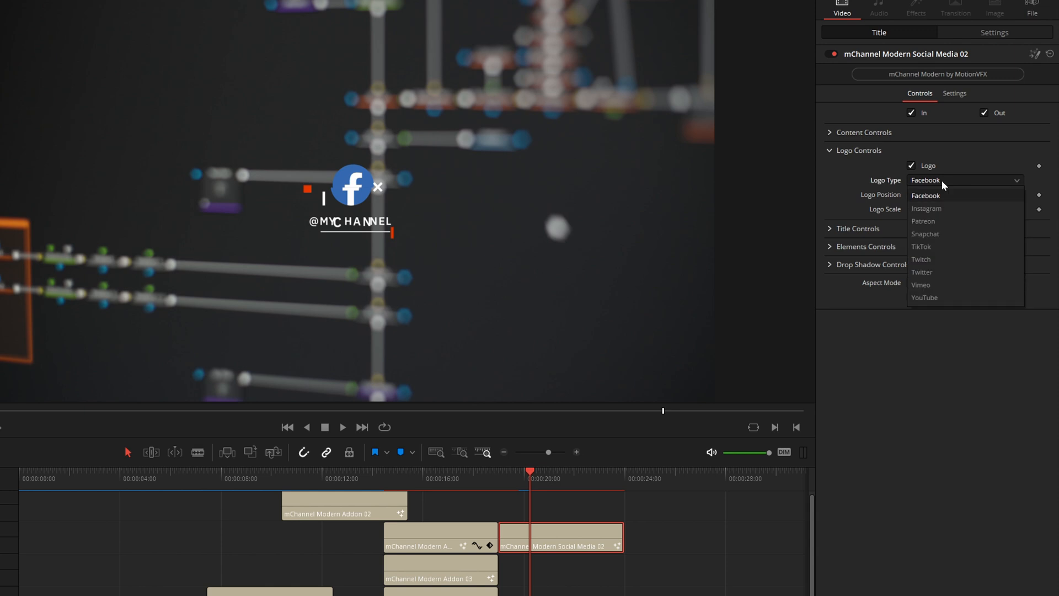
mouse_move(925, 208)
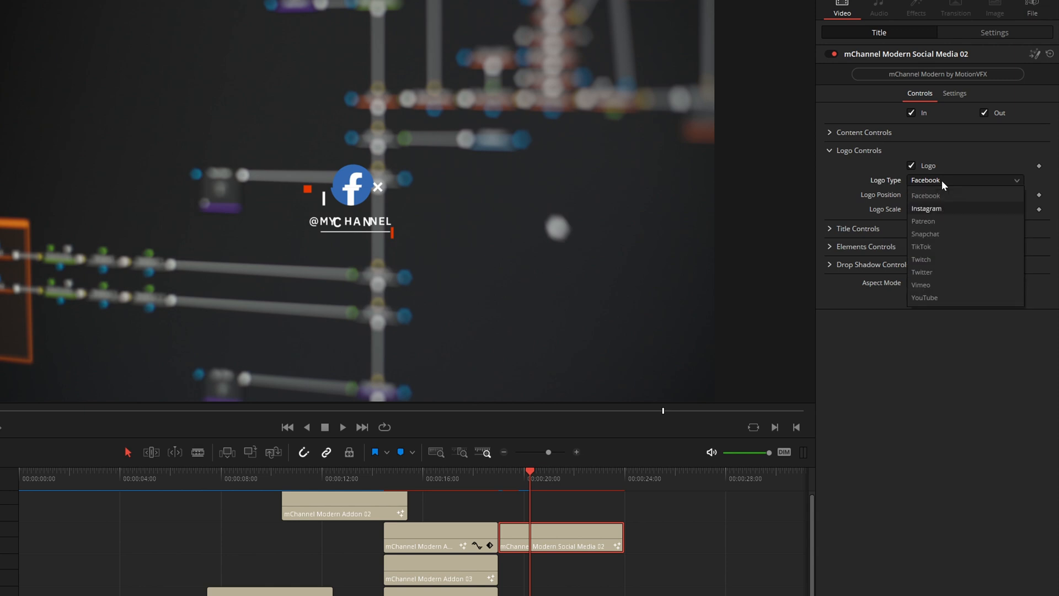
left_click(925, 208)
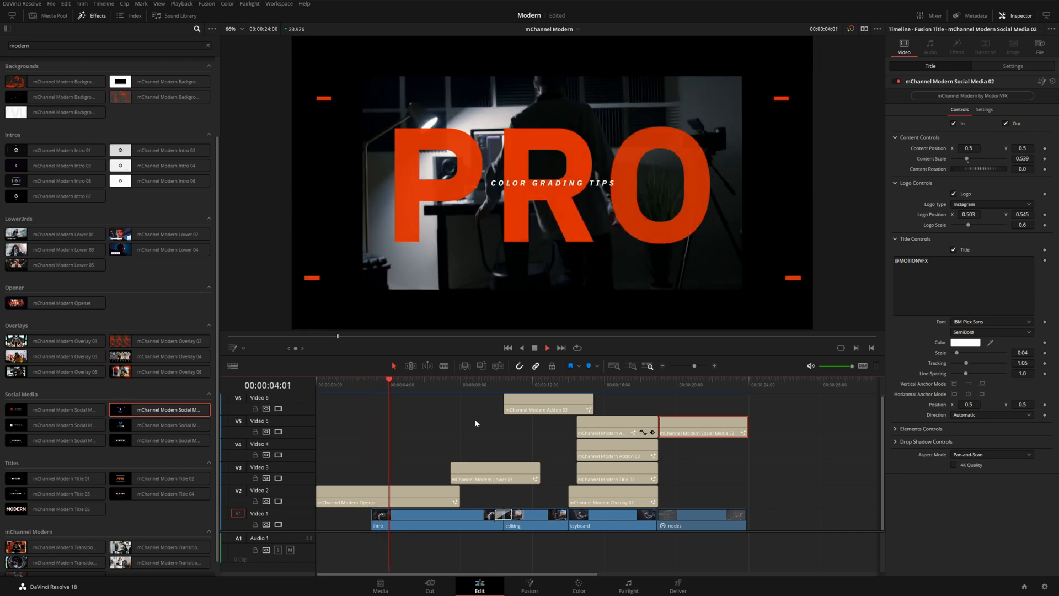
left_click(424, 384)
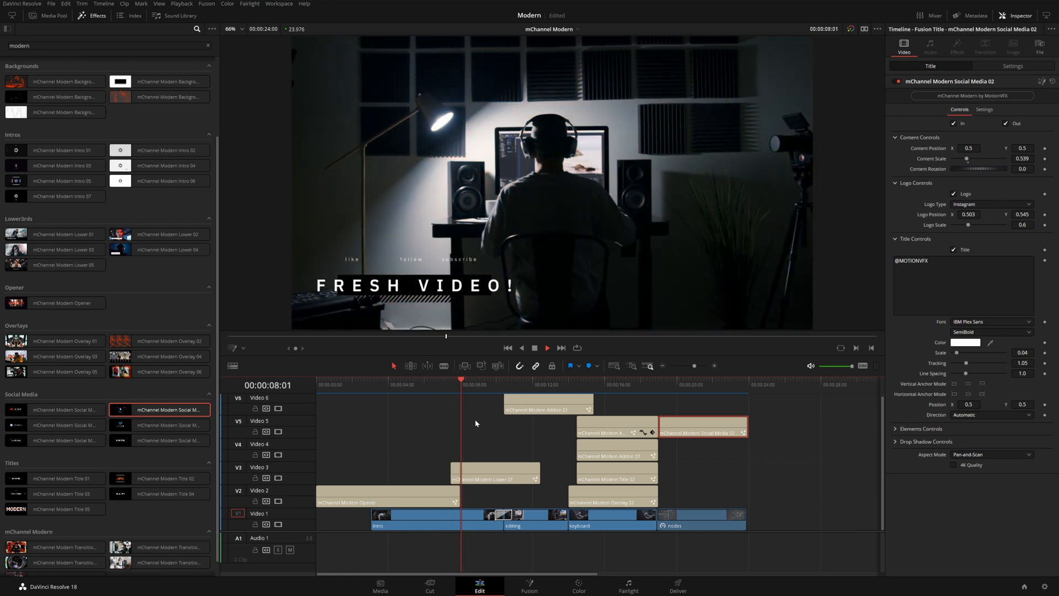
left_click(496, 378)
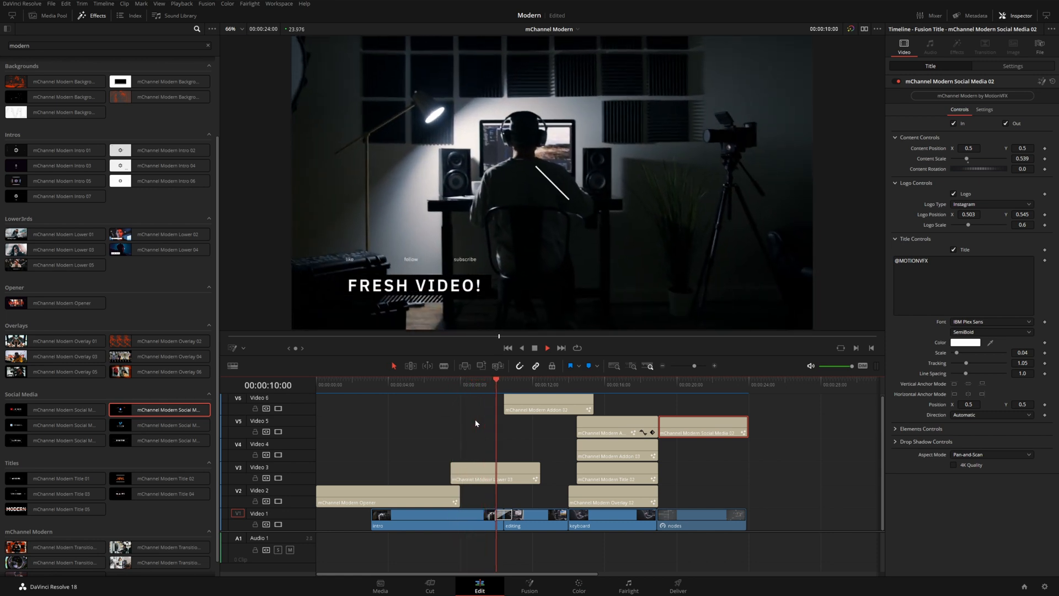
left_click(533, 384)
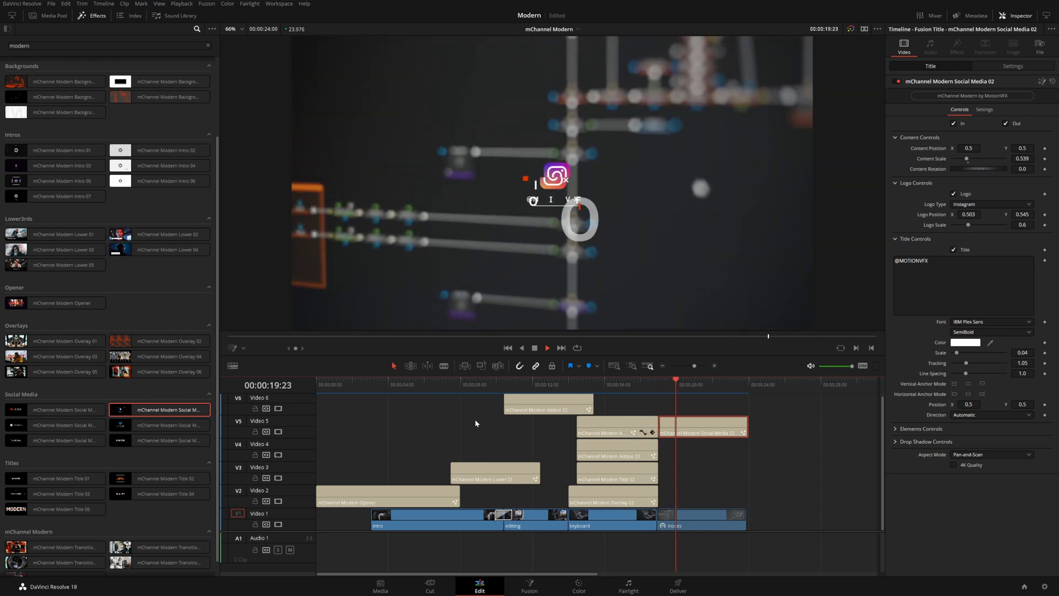
left_click(546, 347)
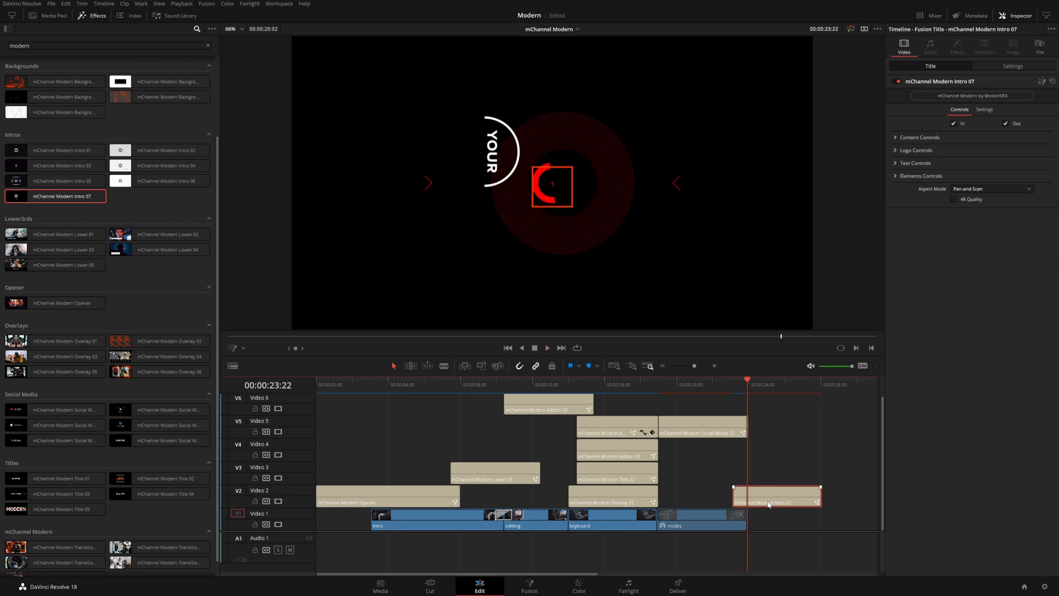
Load a custom logo image for the Intro 07 closing clip via Logo Controls Browse.
left_click(916, 150)
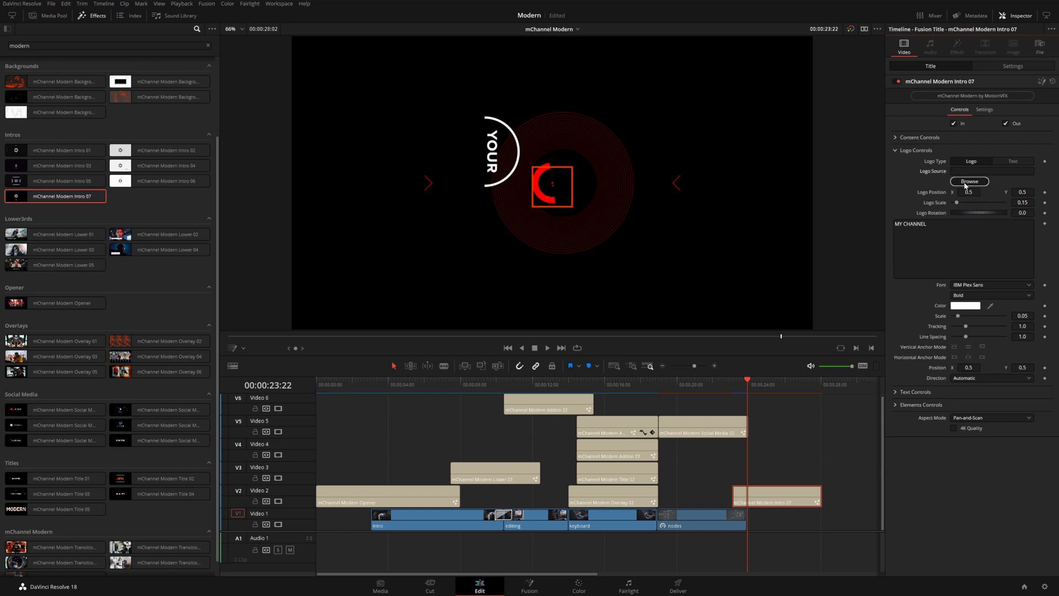
left_click(969, 181)
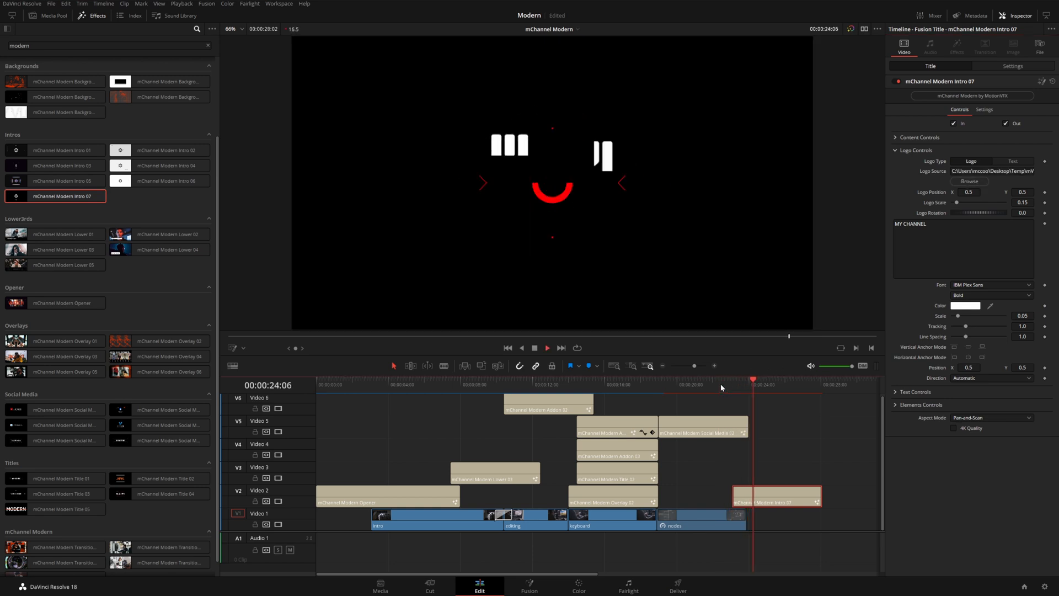